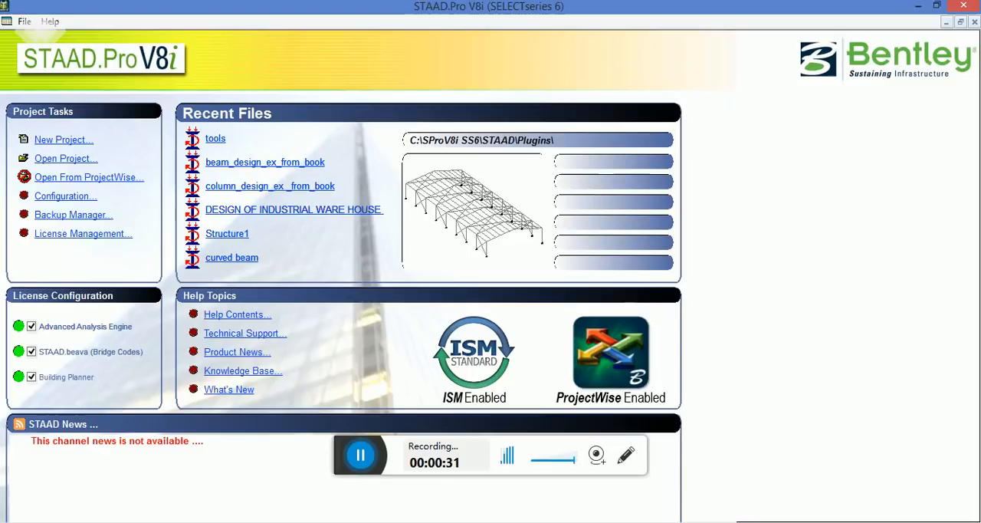
Start a new Space project in metres and kilonewtons, naming it for the g+ floor building with staircase and water tanks.
{"action": "left_click", "coordinate": [63, 139]}
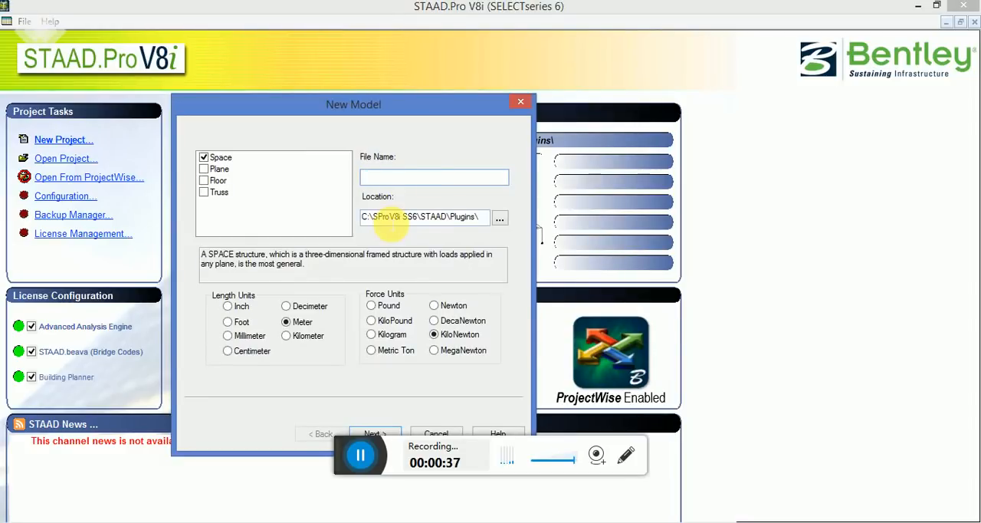
{"action": "type", "text": "high"}
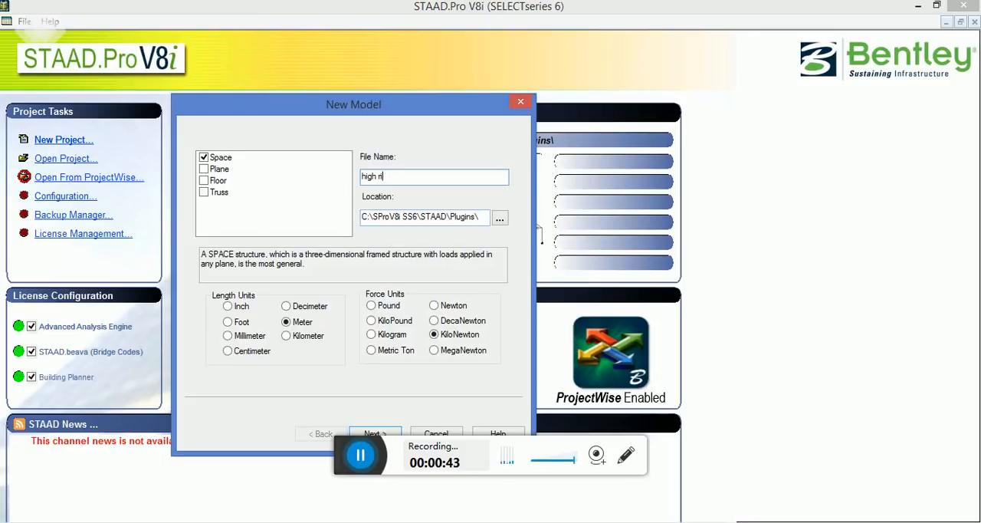
{"action": "type", "text": "rise"}
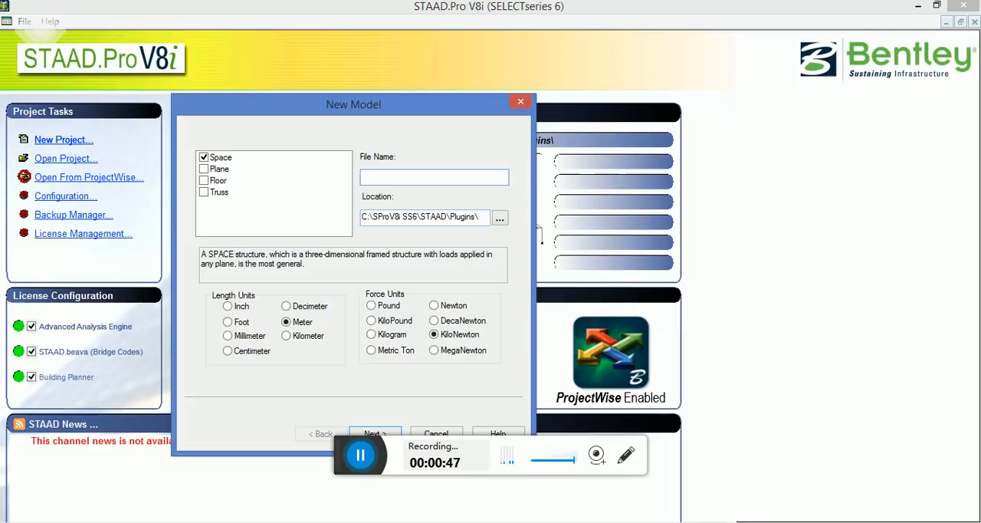
{"action": "type", "text": "g+"}
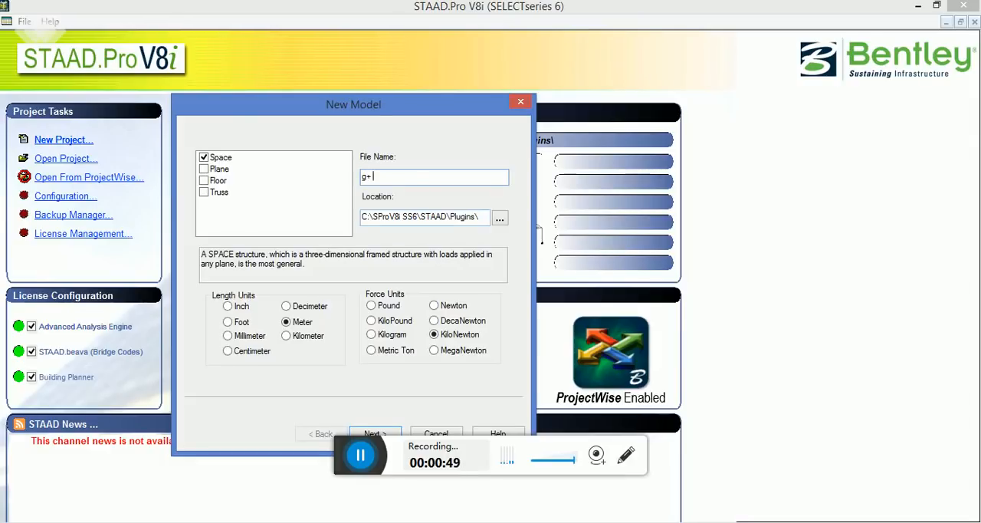
{"action": "type", "text": "flor"}
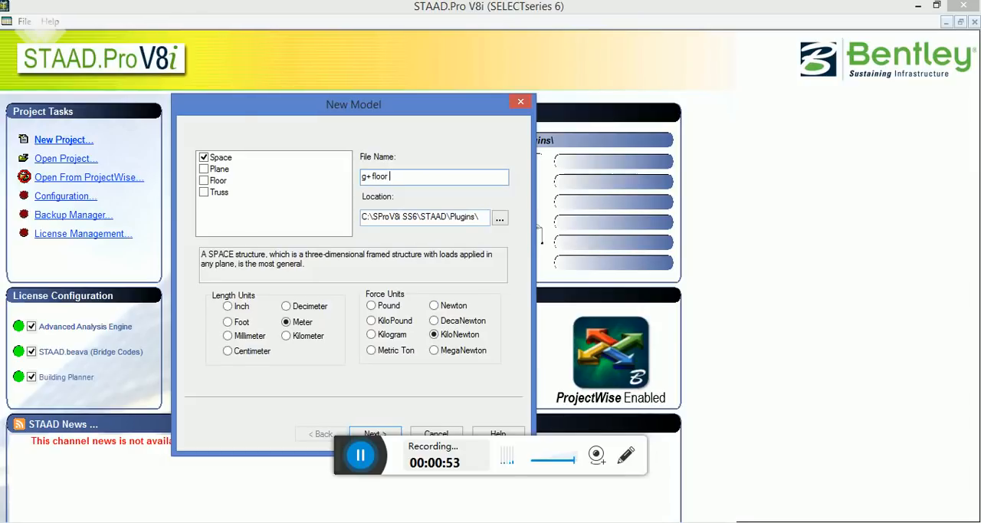
{"action": "type", "text": "building"}
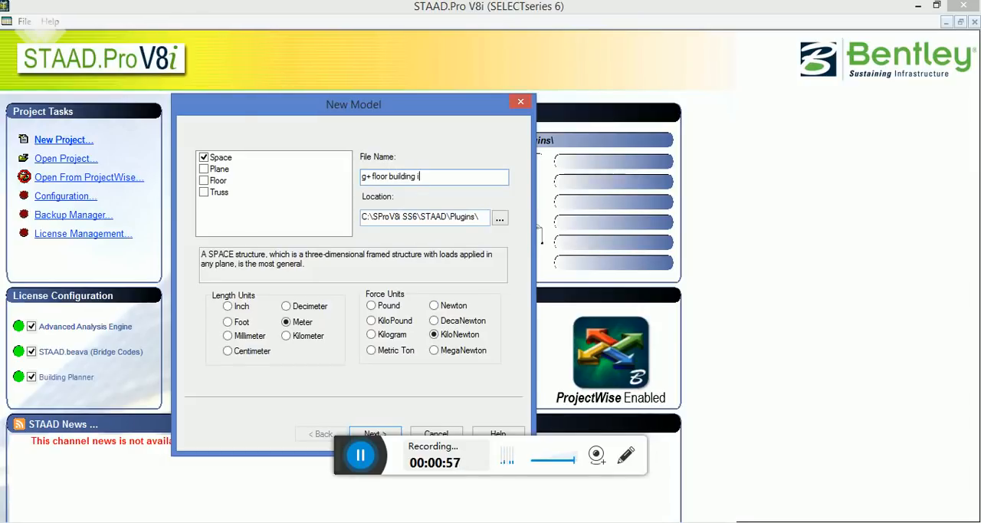
{"action": "type", "text": "ncluding sta"}
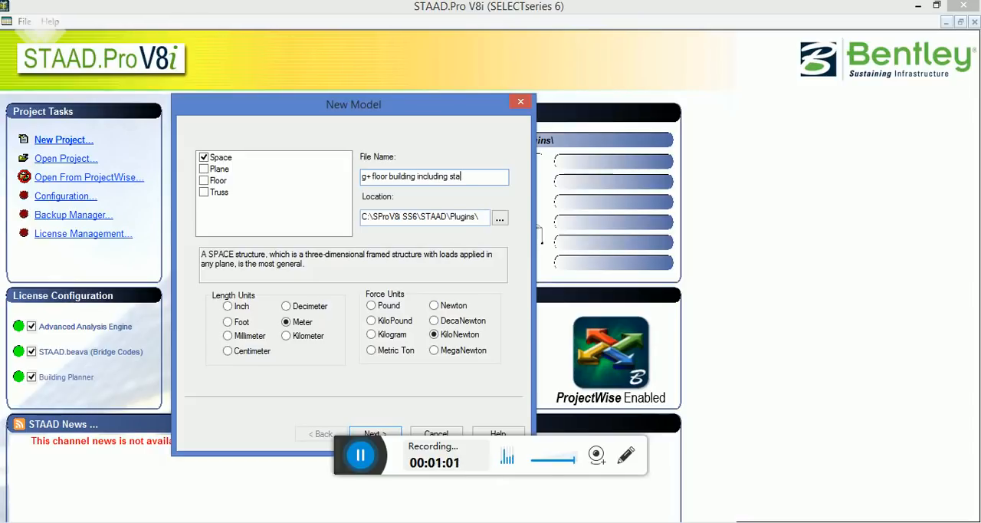
{"action": "type", "text": "ircase"}
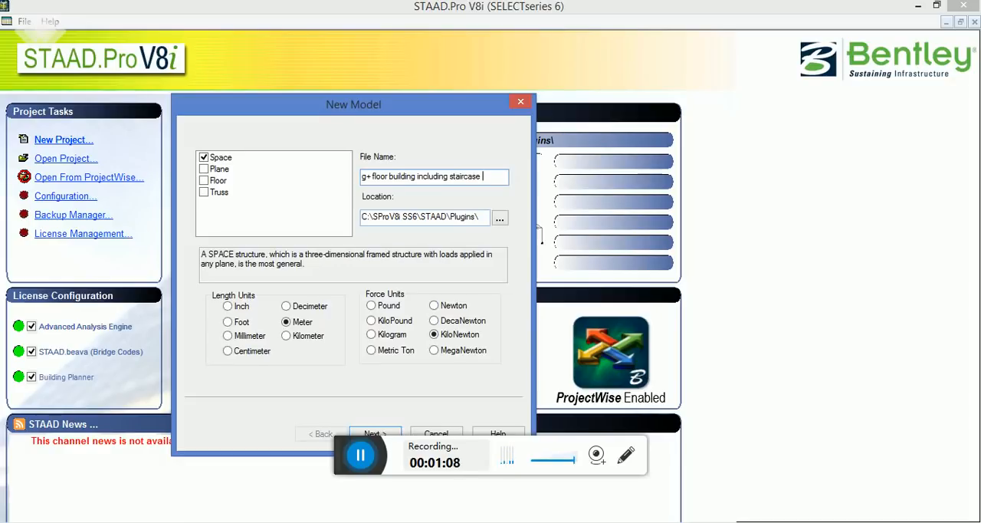
{"action": "type", "text": "water tanks"}
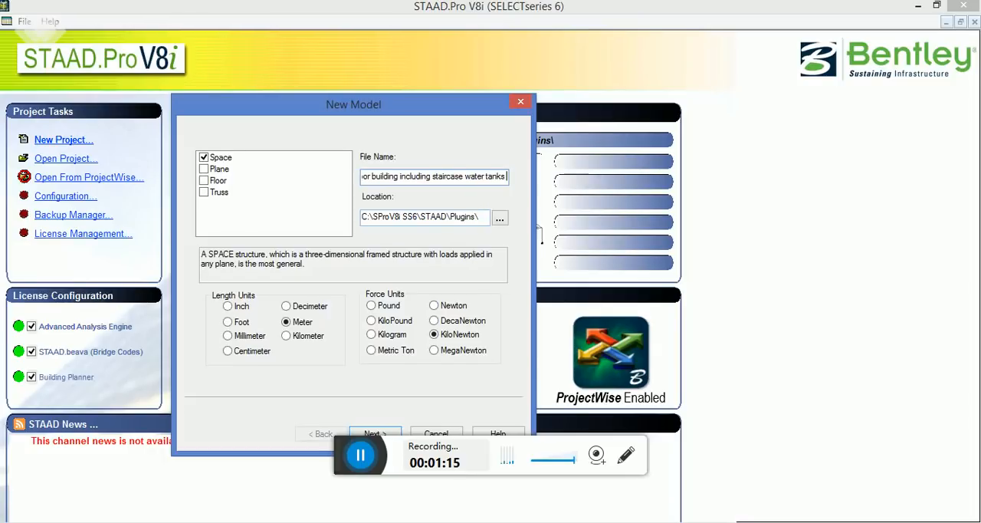
Finish creating the model and open the Default Grid's edit settings in the Snap Node/Beam panel.
{"action": "left_click", "coordinate": [375, 433]}
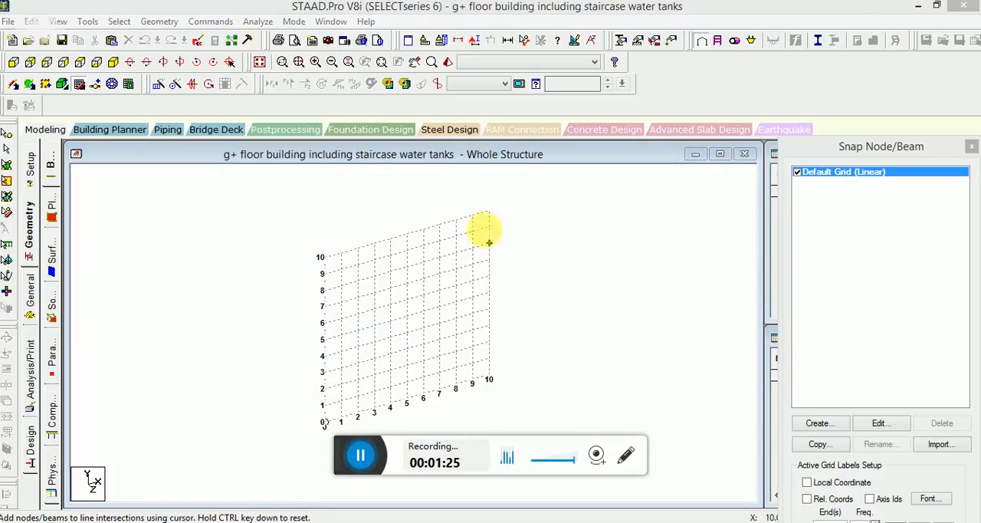
{"action": "mouse_move", "coordinate": [587, 19]}
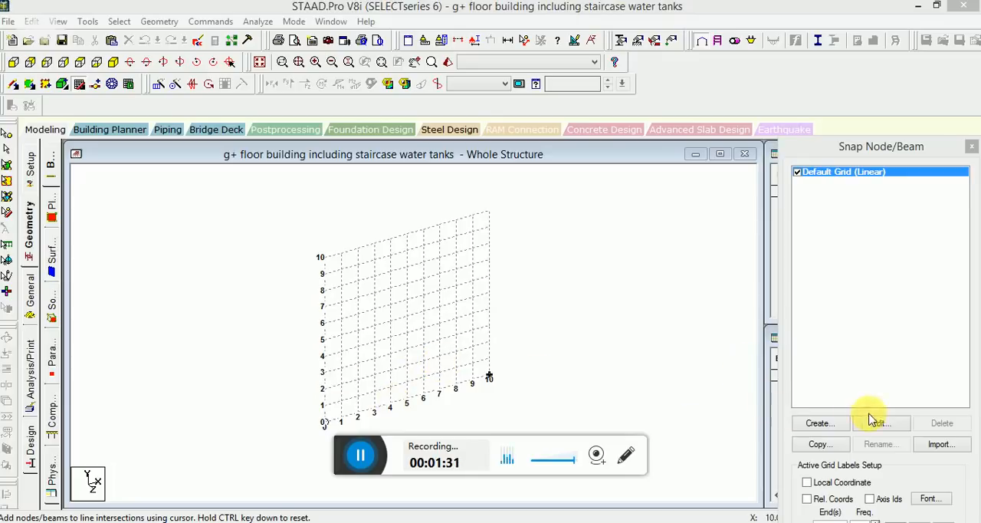
{"action": "left_click", "coordinate": [880, 422]}
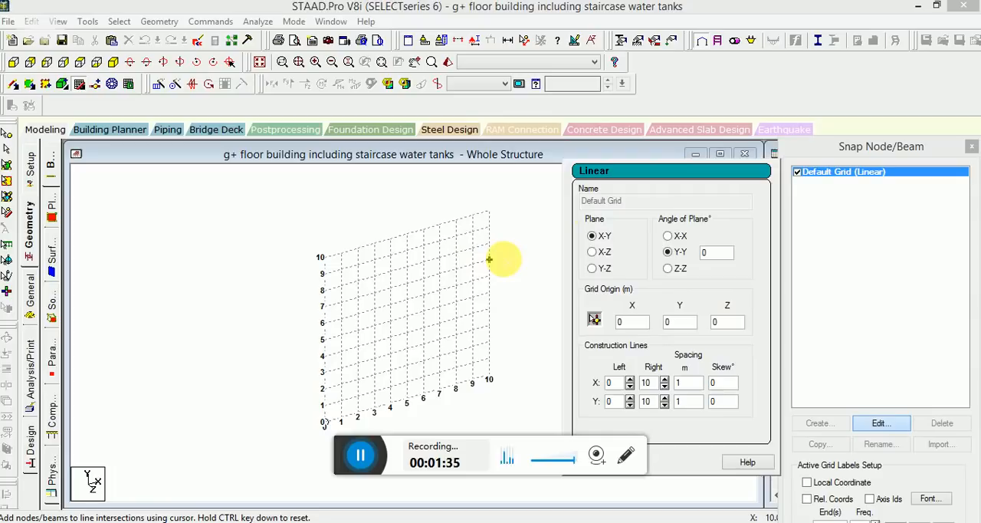
{"action": "mouse_move", "coordinate": [505, 260]}
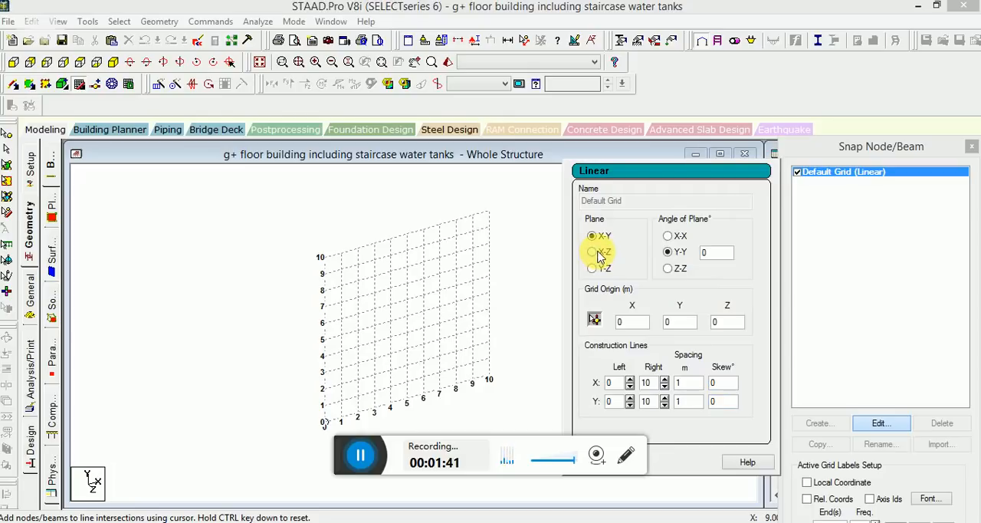
Switch the default grid to the horizontal X-Z plane for the floor plan.
{"action": "left_click", "coordinate": [592, 251]}
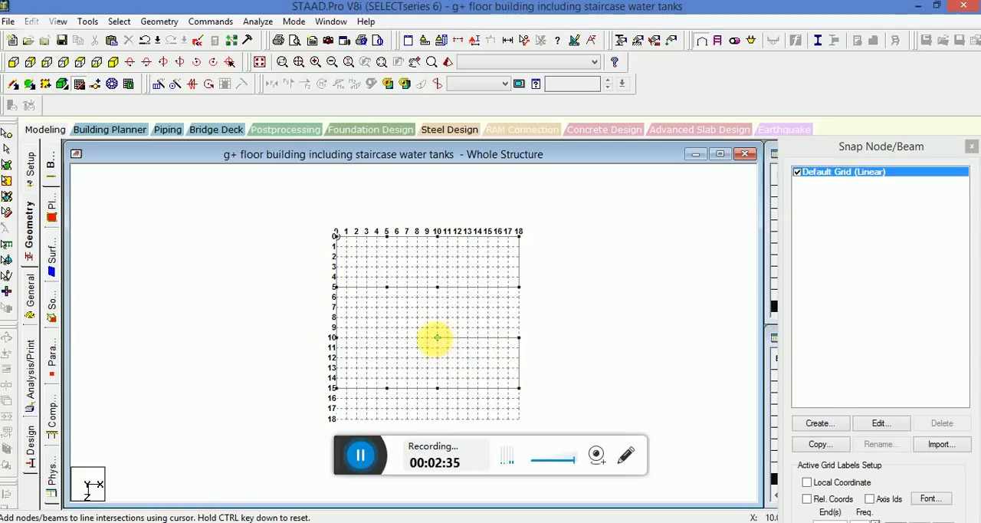
{"action": "mouse_move", "coordinate": [282, 257]}
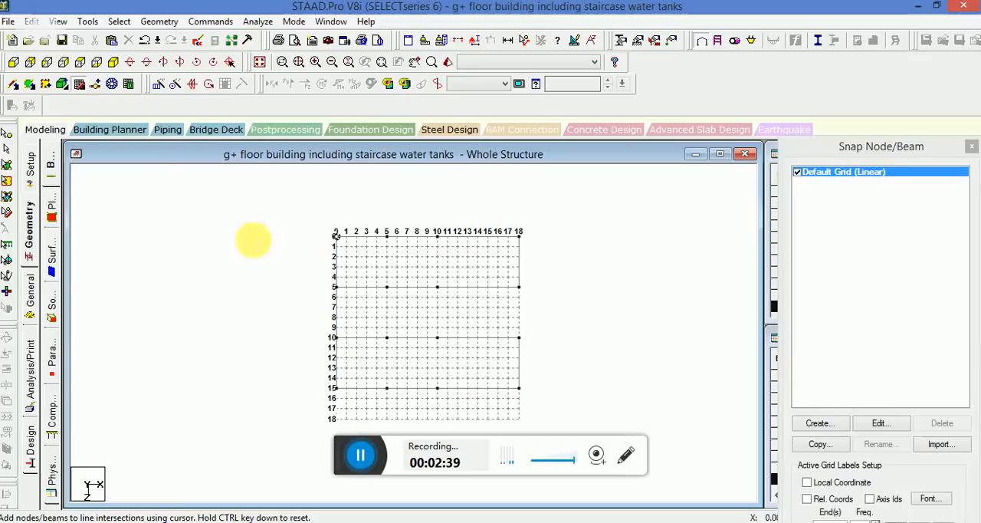
{"action": "mouse_move", "coordinate": [387, 249]}
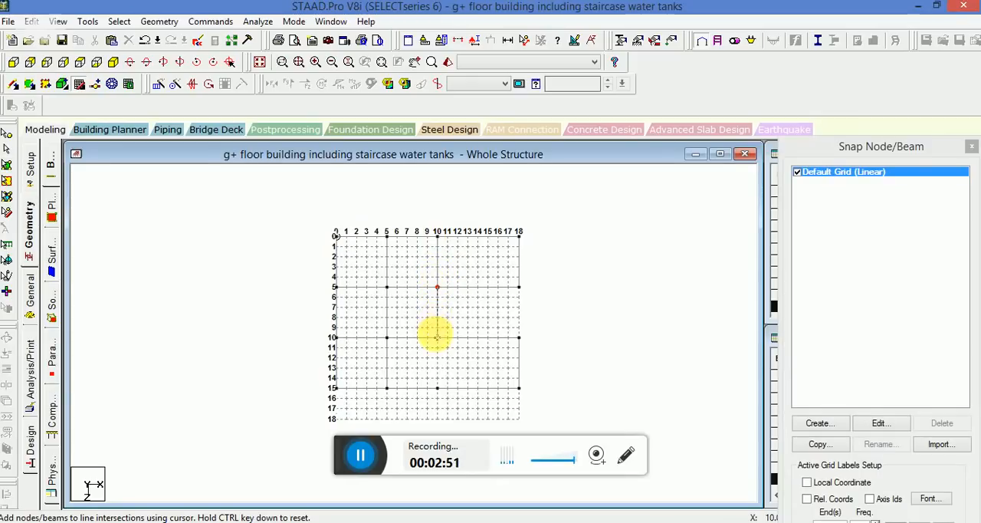
{"action": "mouse_move", "coordinate": [437, 387]}
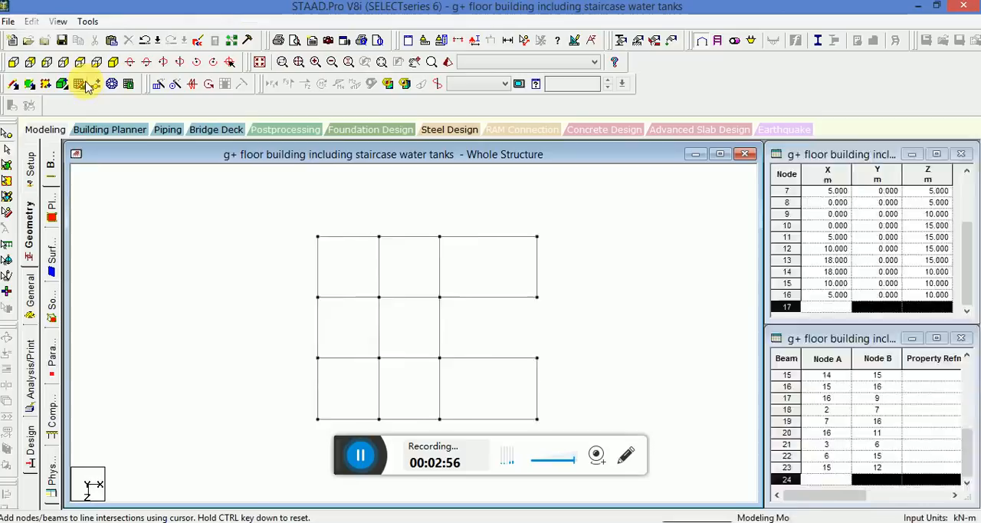
Select all beams and repeat them along Y in five linked 3 m steps.
{"action": "left_click", "coordinate": [84, 83]}
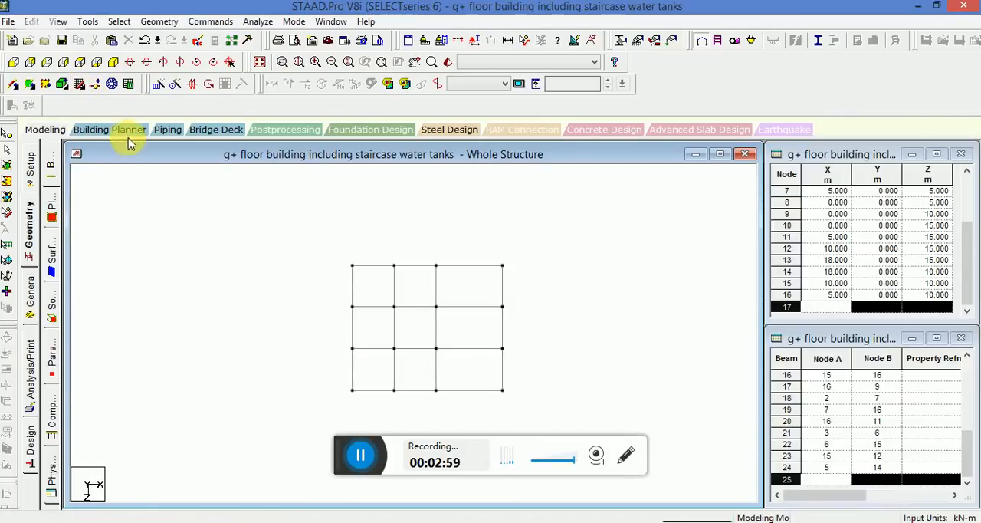
{"action": "left_click", "coordinate": [113, 62]}
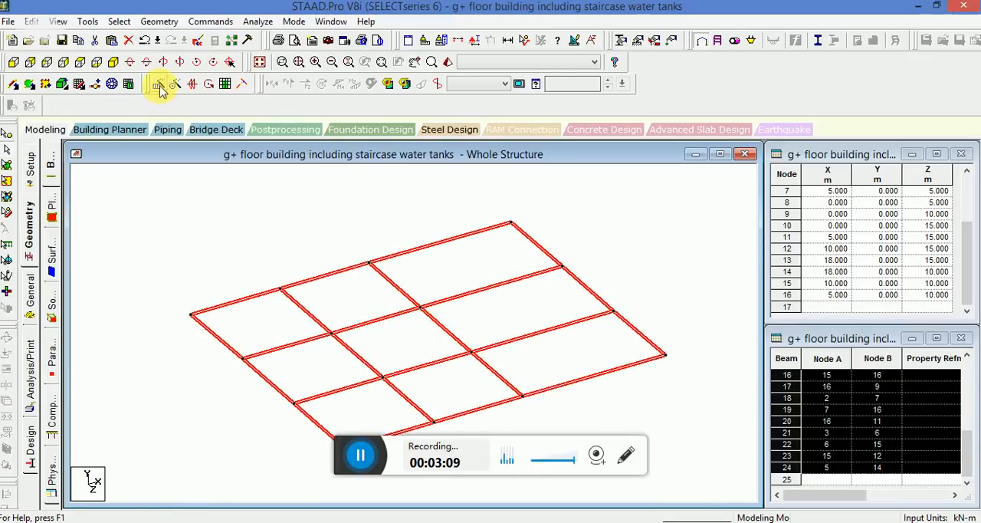
{"action": "left_click", "coordinate": [158, 83]}
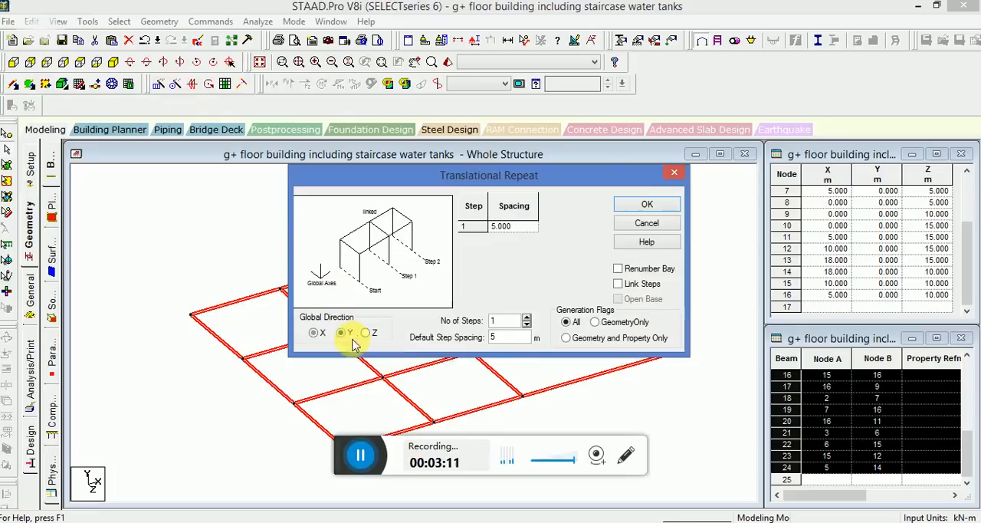
{"action": "left_click", "coordinate": [340, 332]}
{"action": "type", "text": "3"}
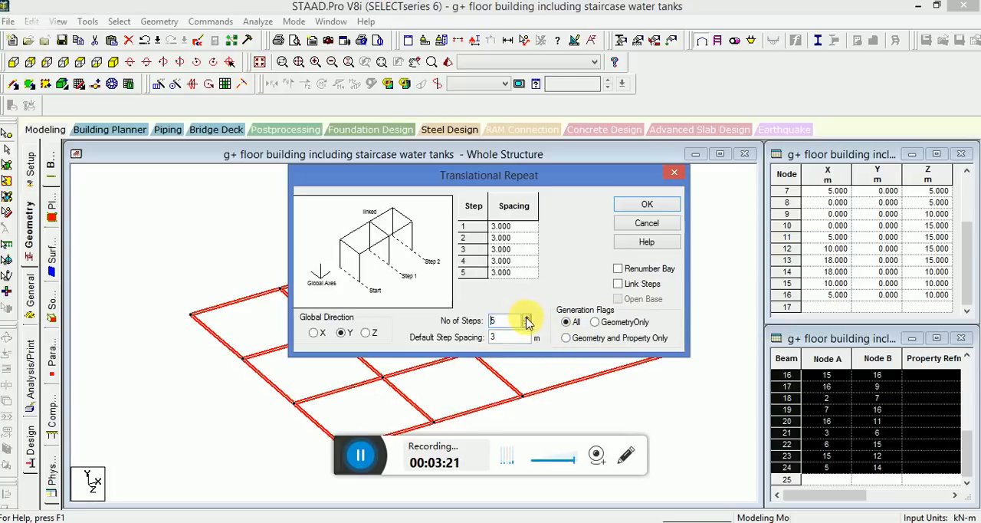
{"action": "left_click", "coordinate": [527, 323]}
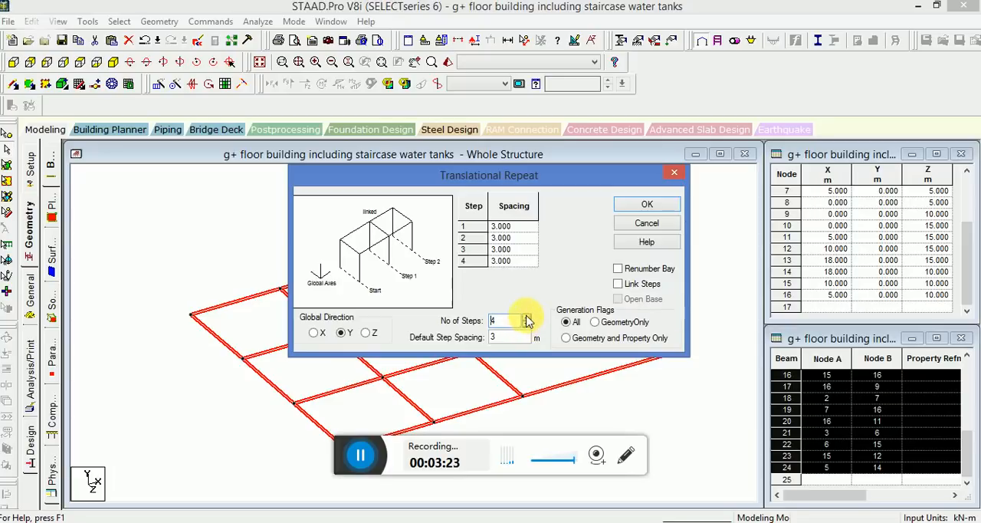
{"action": "left_click", "coordinate": [526, 317]}
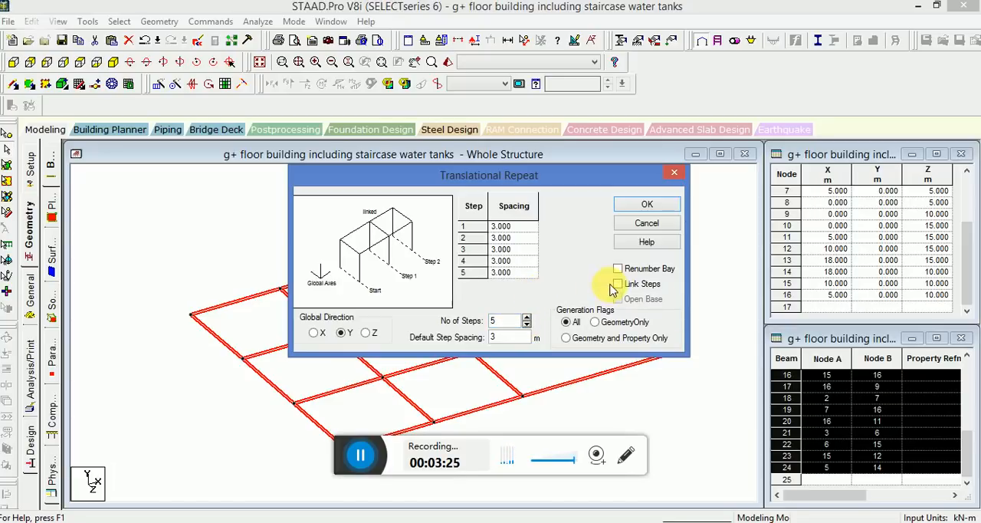
{"action": "left_click", "coordinate": [619, 284]}
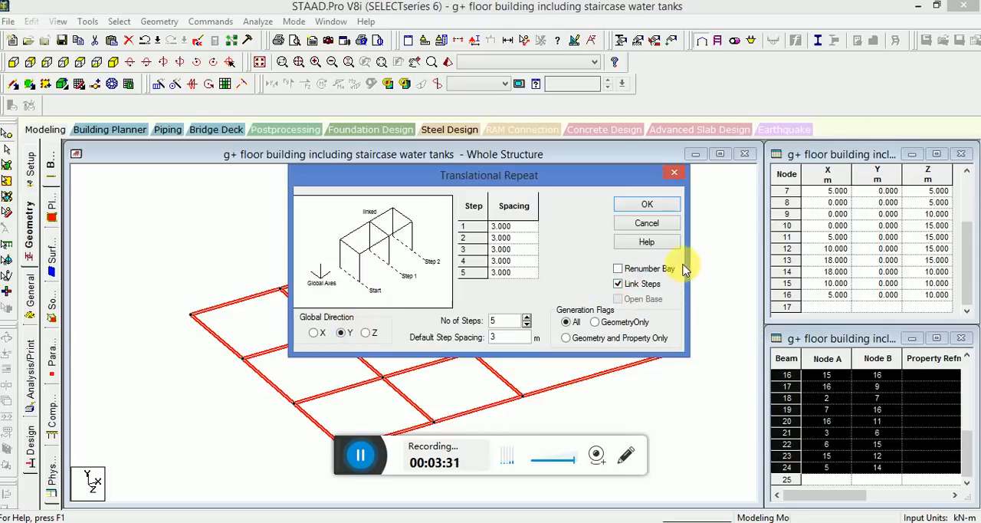
{"action": "left_click", "coordinate": [646, 203]}
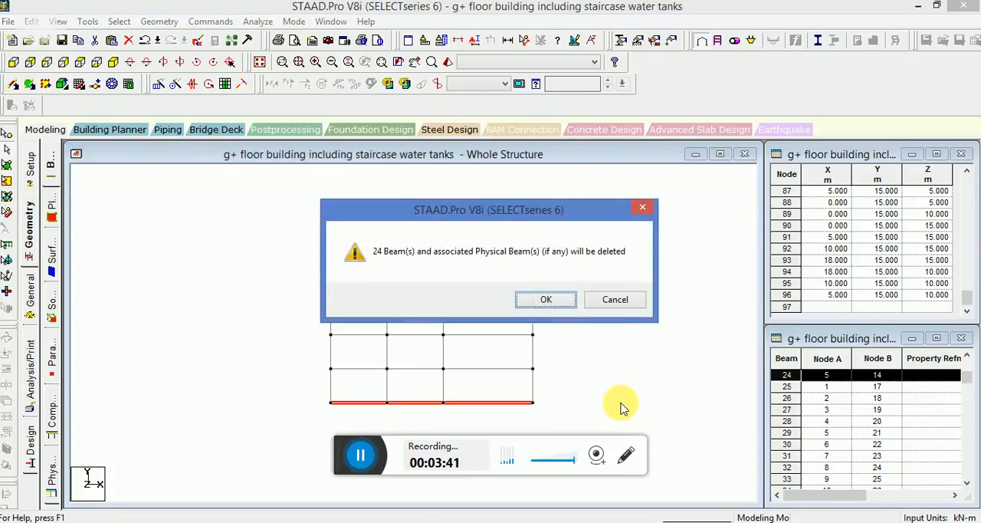
Confirm deletion of the 24 ground-level base beams.
{"action": "left_click", "coordinate": [545, 299]}
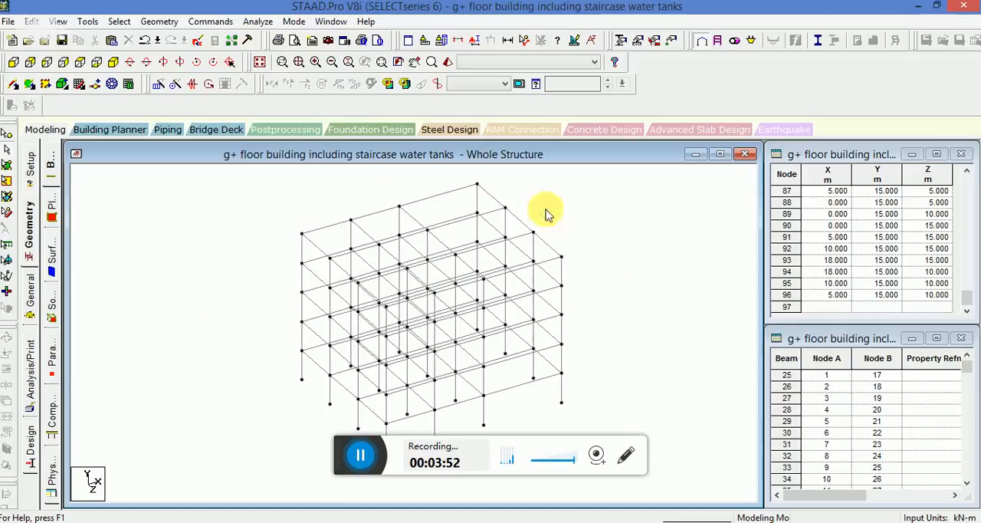
{"action": "mouse_move", "coordinate": [301, 368]}
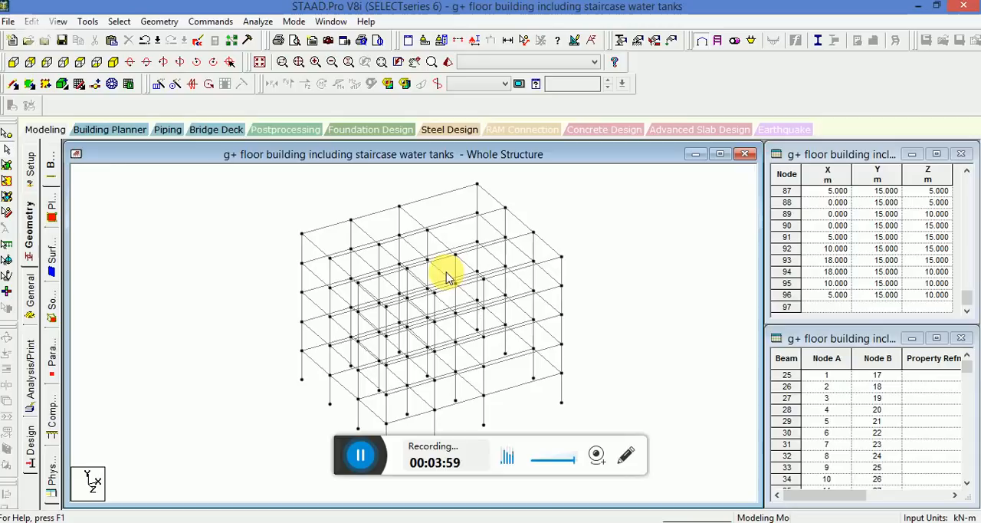
{"action": "mouse_move", "coordinate": [162, 63]}
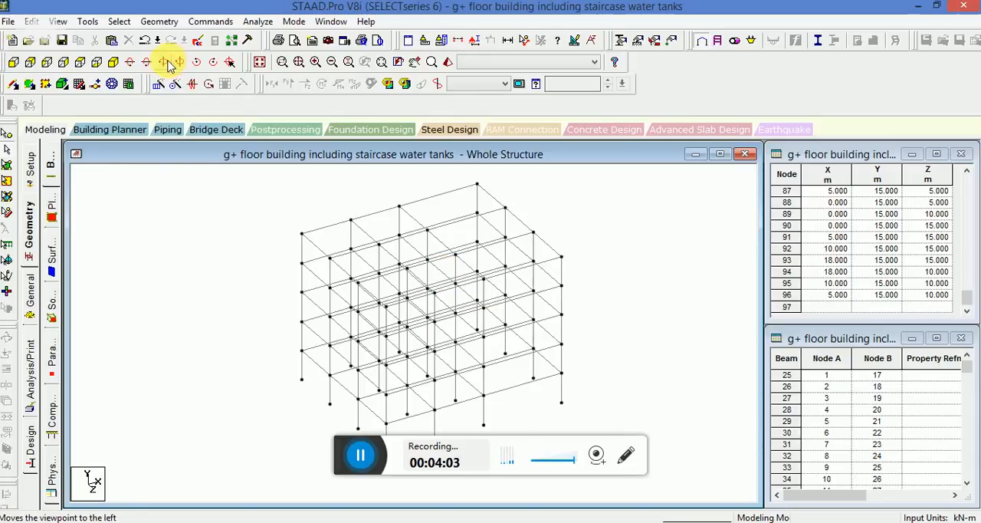
Rotate the frame view and window-select the four beams of the top roof bay.
{"action": "left_click", "coordinate": [163, 62]}
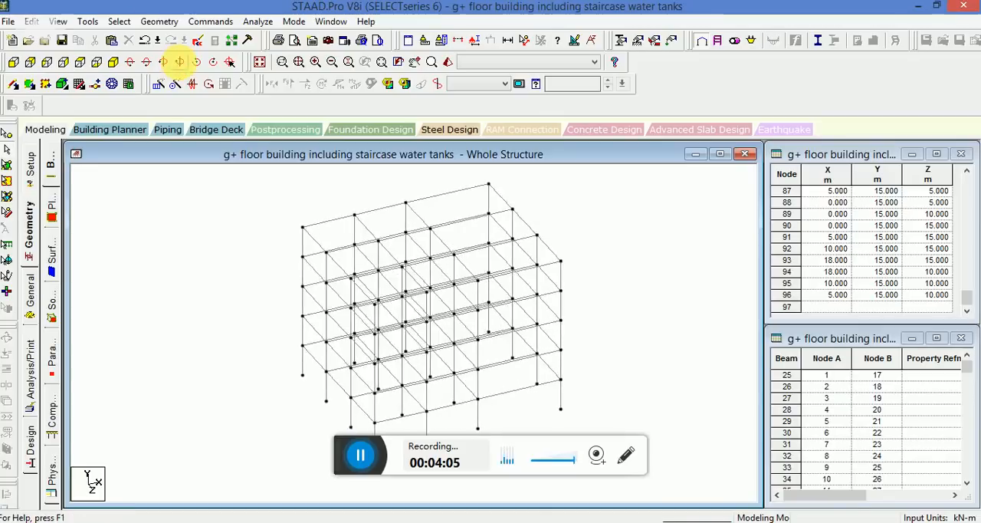
{"action": "left_click", "coordinate": [179, 61]}
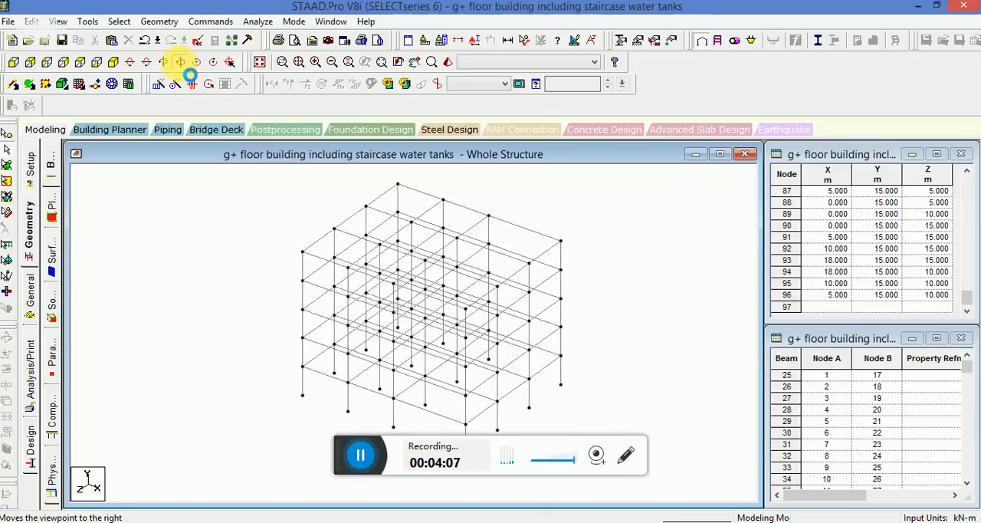
{"action": "left_click", "coordinate": [180, 61]}
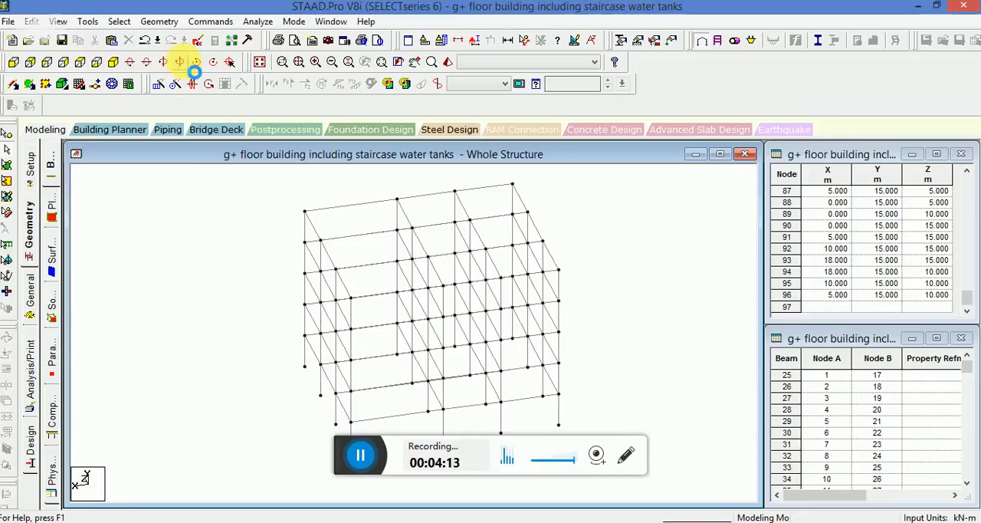
{"action": "left_click", "coordinate": [259, 61]}
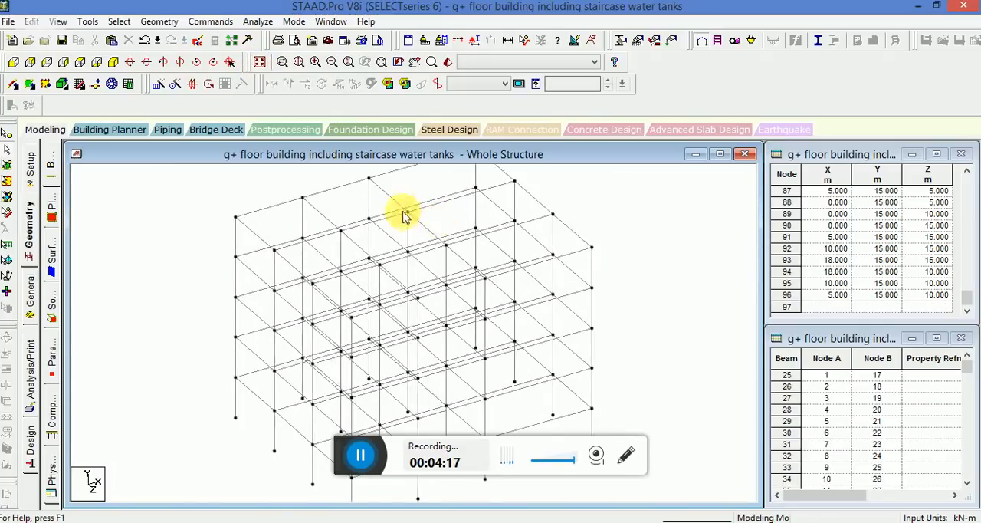
{"action": "left_click_drag", "start_coordinate": [404, 214], "coordinate": [448, 268]}
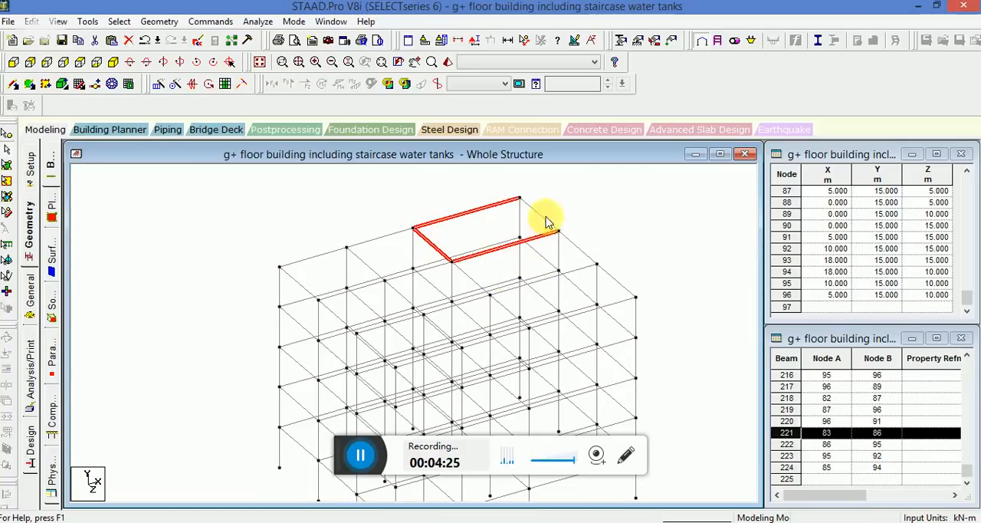
Repeat the selected roof bay 3 m up along Y with linking columns.
{"action": "right_click", "coordinate": [544, 218]}
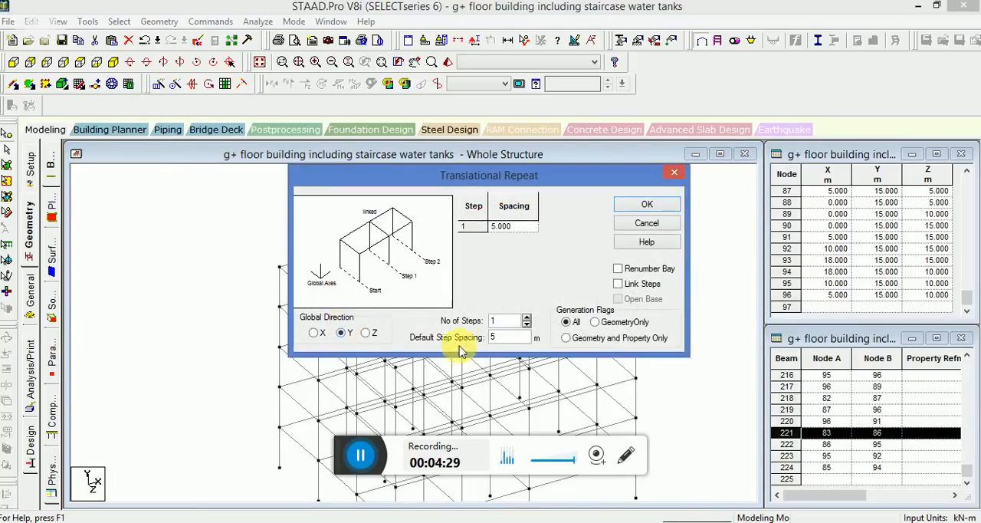
{"action": "left_click", "coordinate": [507, 337]}
{"action": "type", "text": "3"}
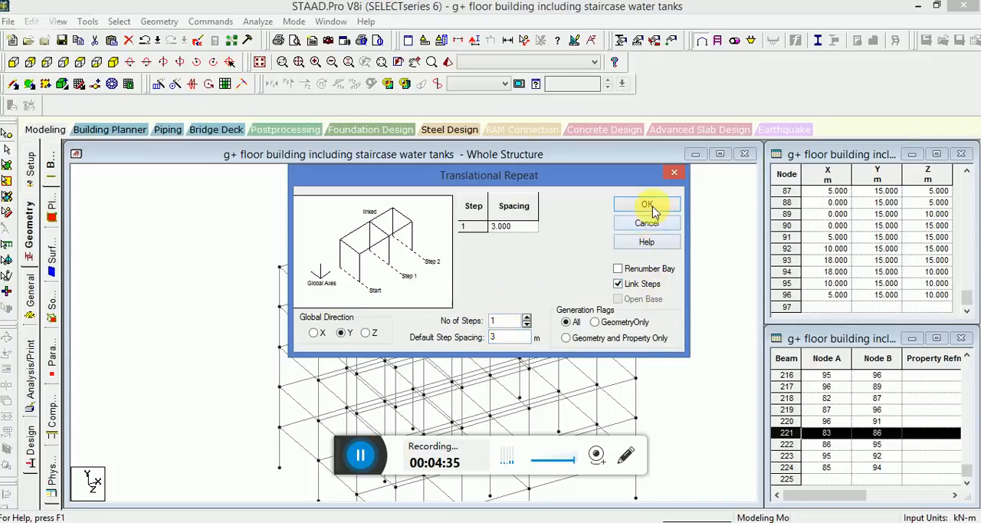
{"action": "left_click", "coordinate": [647, 205]}
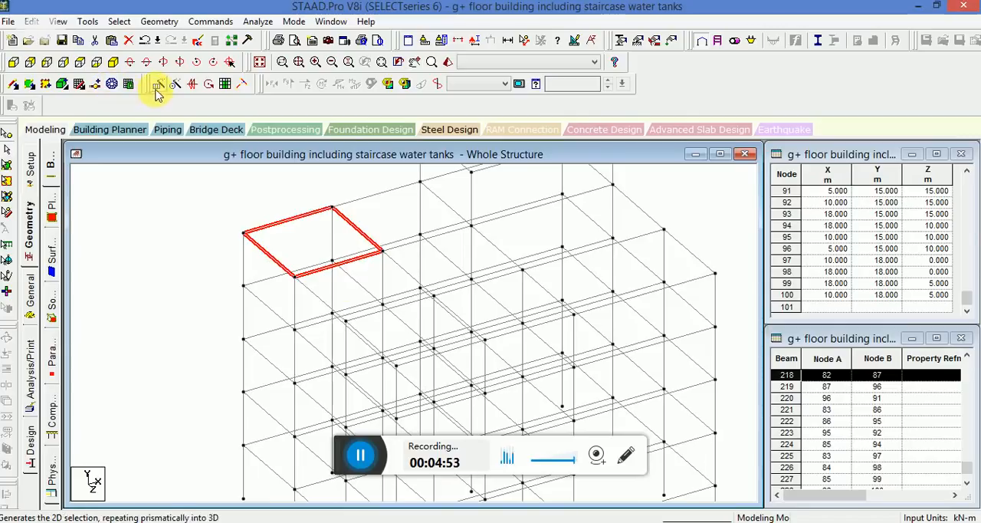
Repeat the corner bay 7 m upward along Y with linking columns.
{"action": "left_click", "coordinate": [156, 83]}
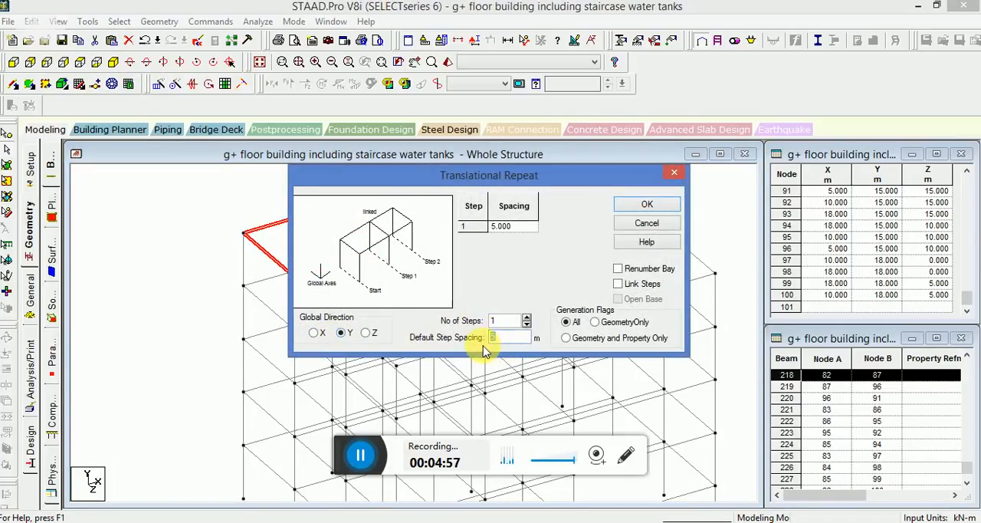
{"action": "type", "text": "7"}
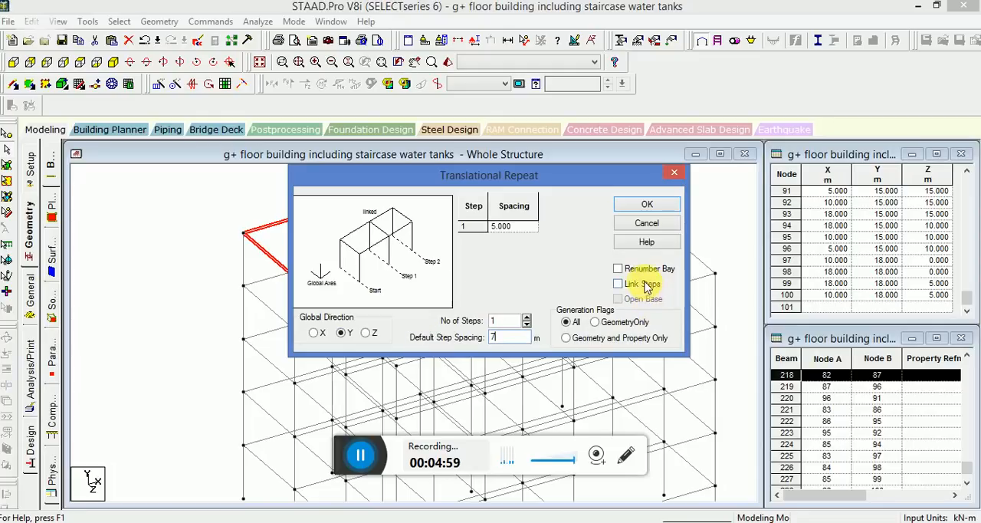
{"action": "left_click", "coordinate": [646, 203]}
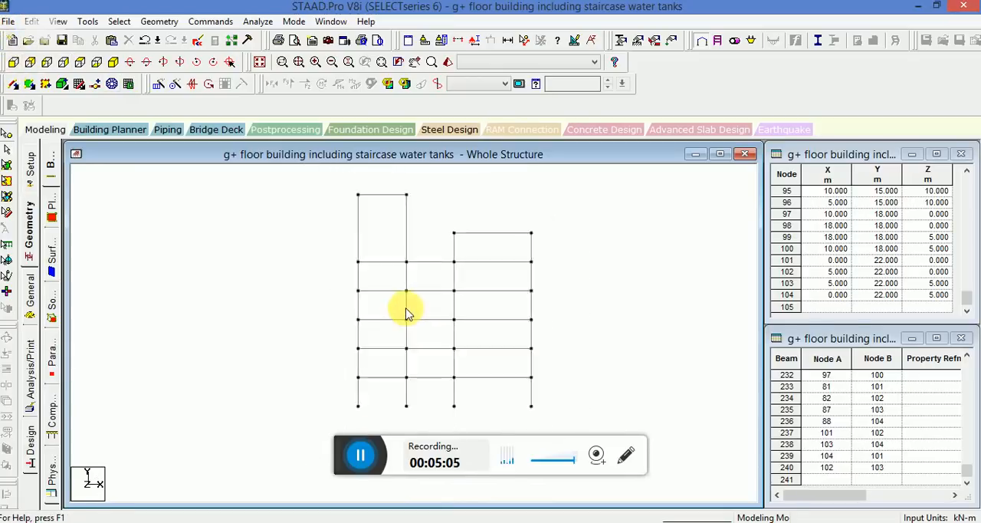
{"action": "left_click", "coordinate": [111, 61]}
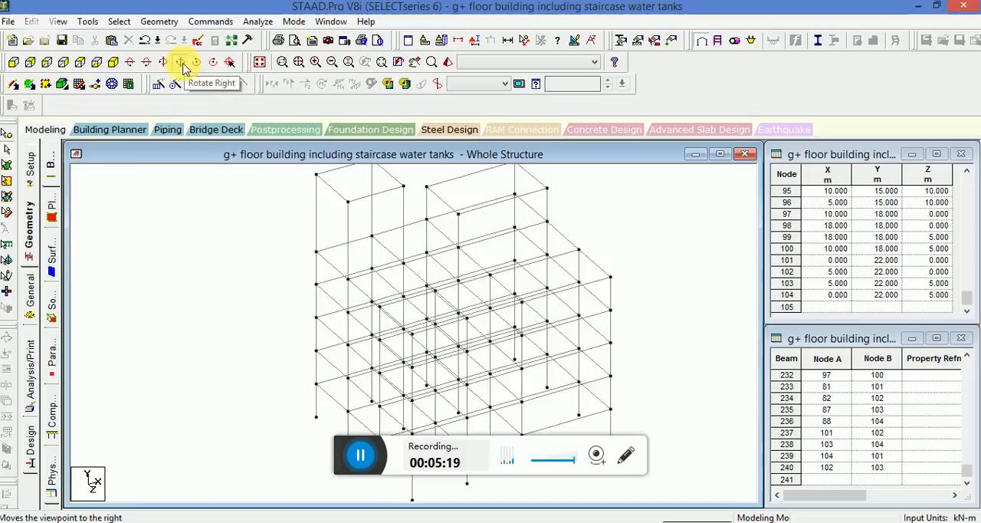
Rotate the model right and left to inspect the new 22 m level.
{"action": "left_click", "coordinate": [180, 62]}
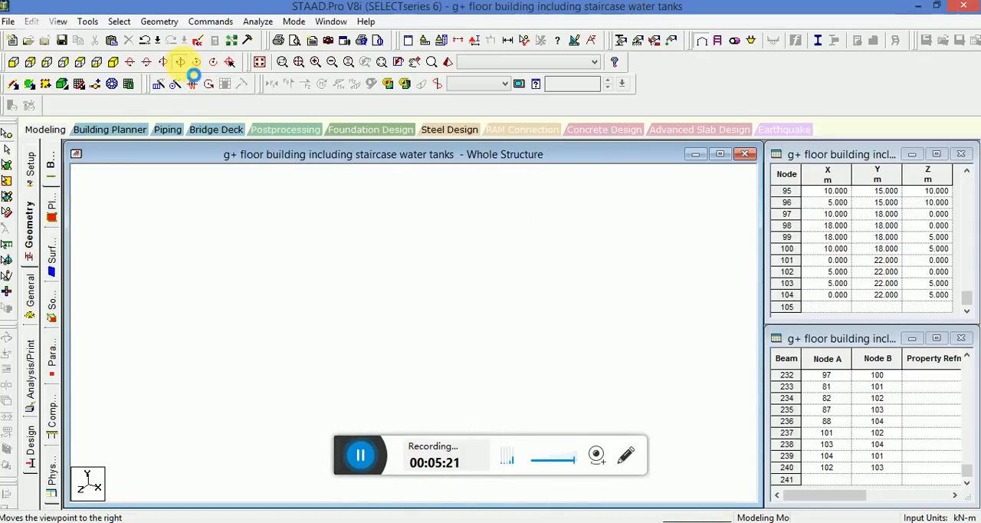
{"action": "left_click", "coordinate": [179, 61]}
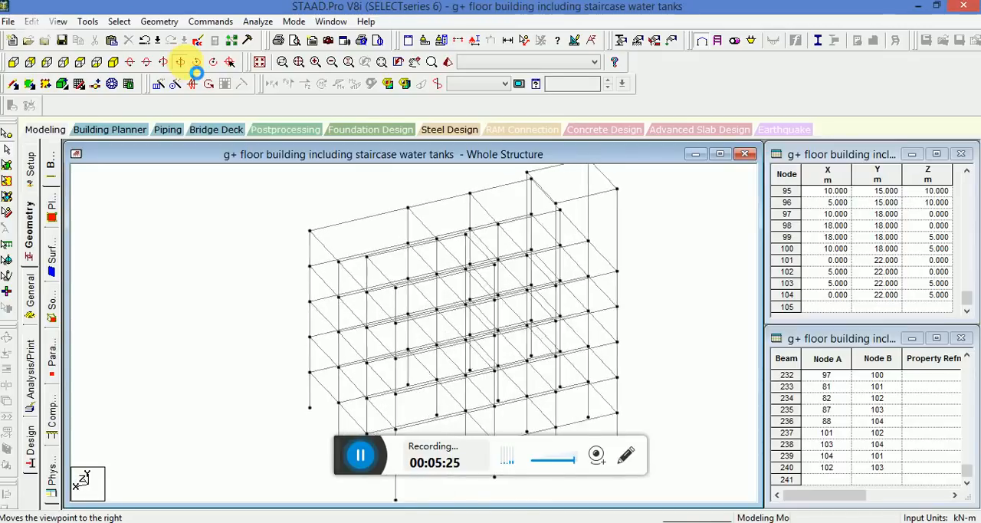
{"action": "left_click", "coordinate": [180, 61]}
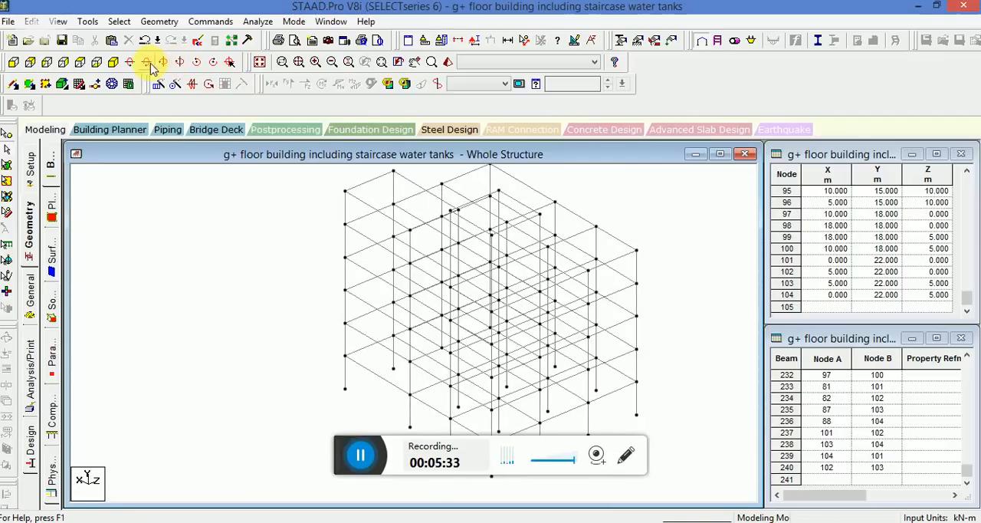
{"action": "left_click", "coordinate": [163, 61]}
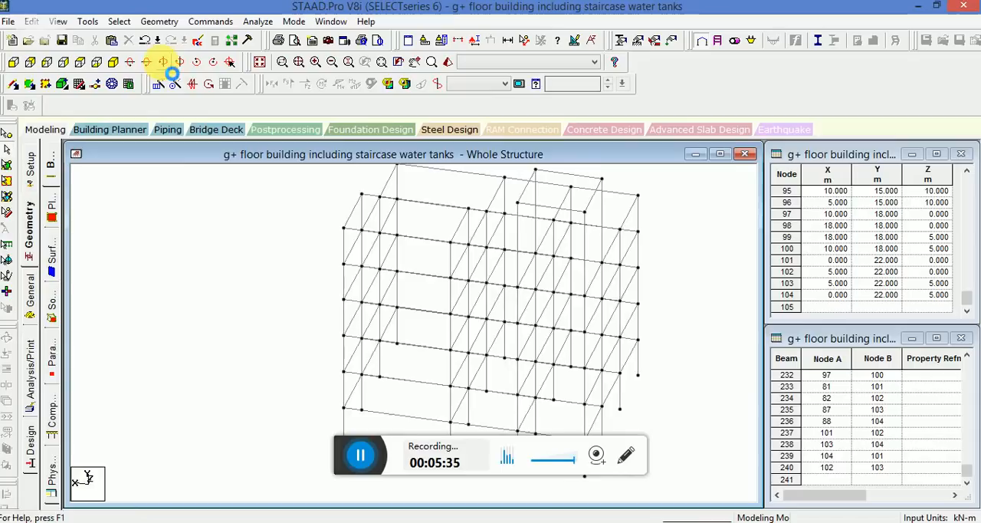
{"action": "left_click", "coordinate": [179, 61]}
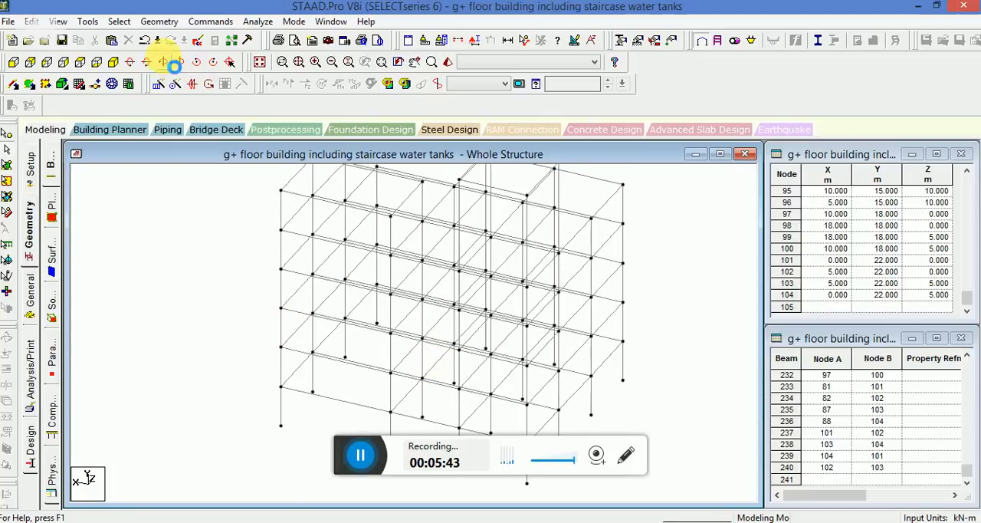
{"action": "left_click", "coordinate": [169, 73]}
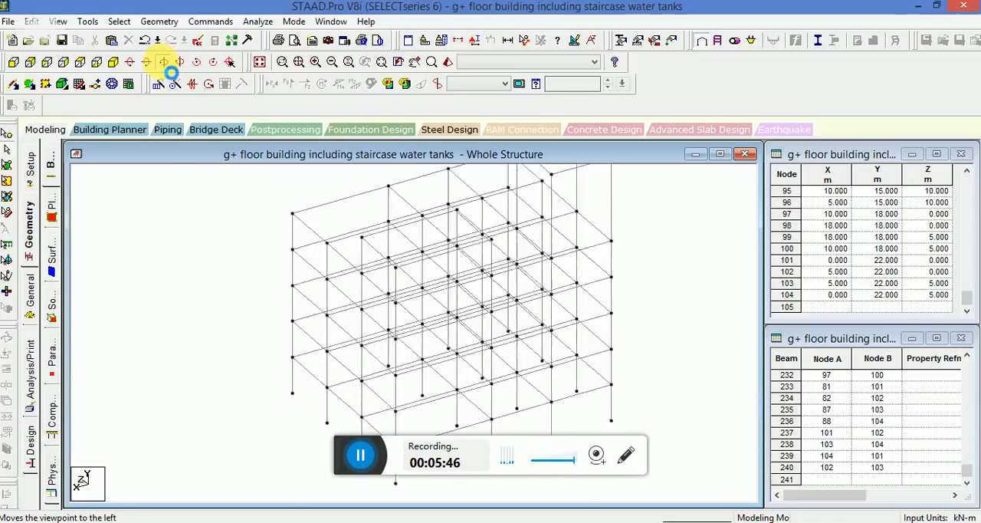
{"action": "left_click", "coordinate": [169, 73]}
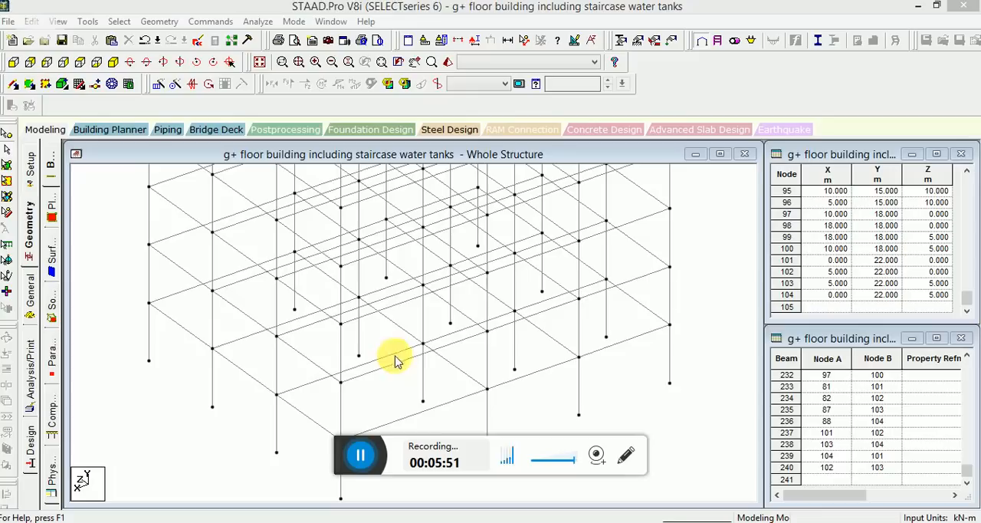
{"action": "mouse_move", "coordinate": [440, 386]}
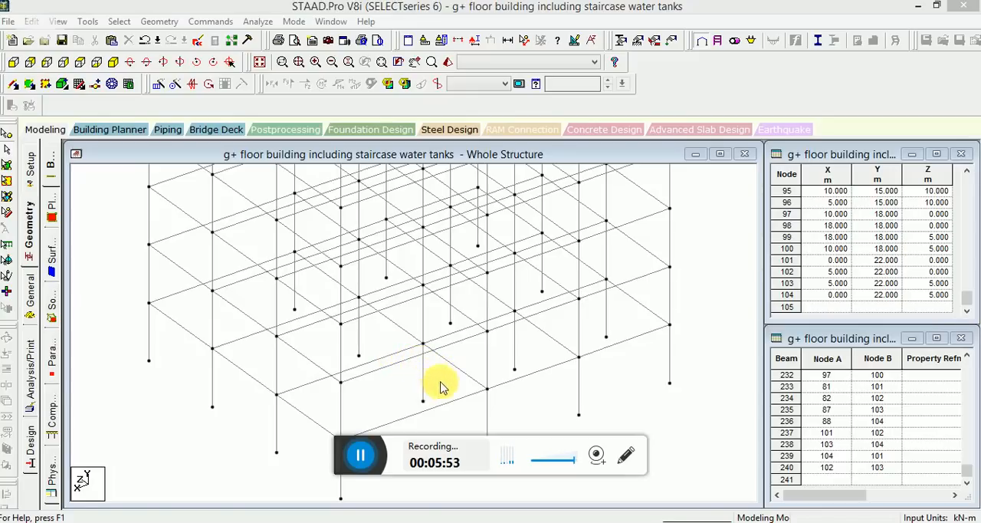
{"action": "mouse_move", "coordinate": [454, 376]}
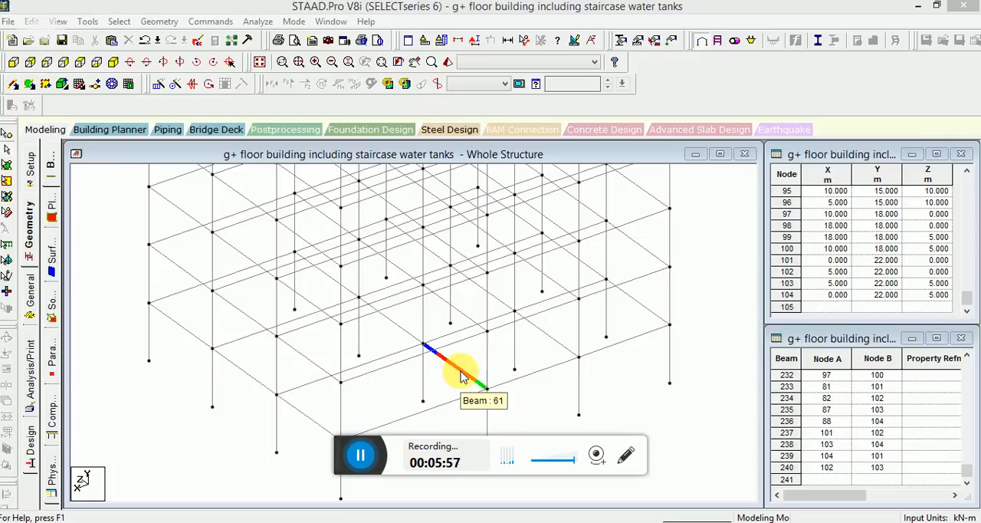
Select beam 61 and check its 5 m length in the node insertion dialog.
{"action": "left_click", "coordinate": [456, 361]}
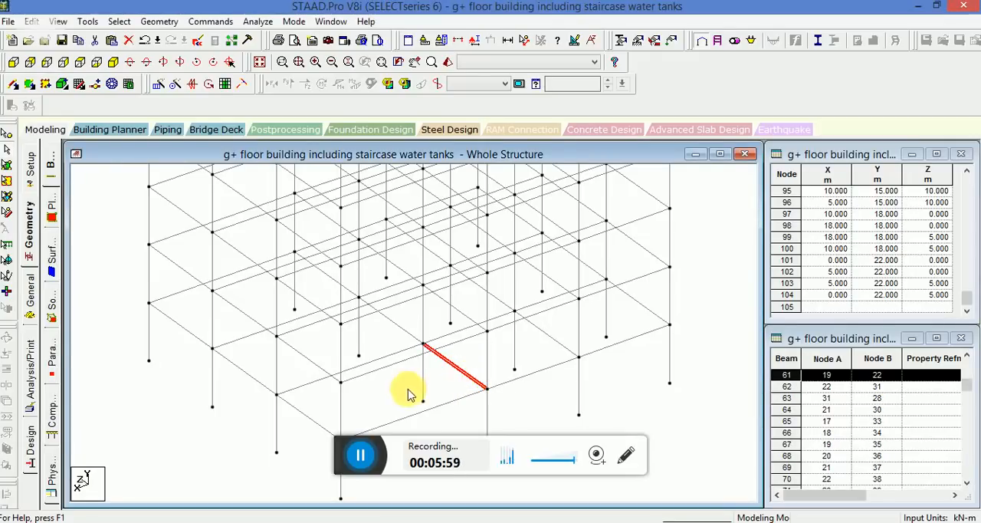
{"action": "right_click", "coordinate": [408, 395]}
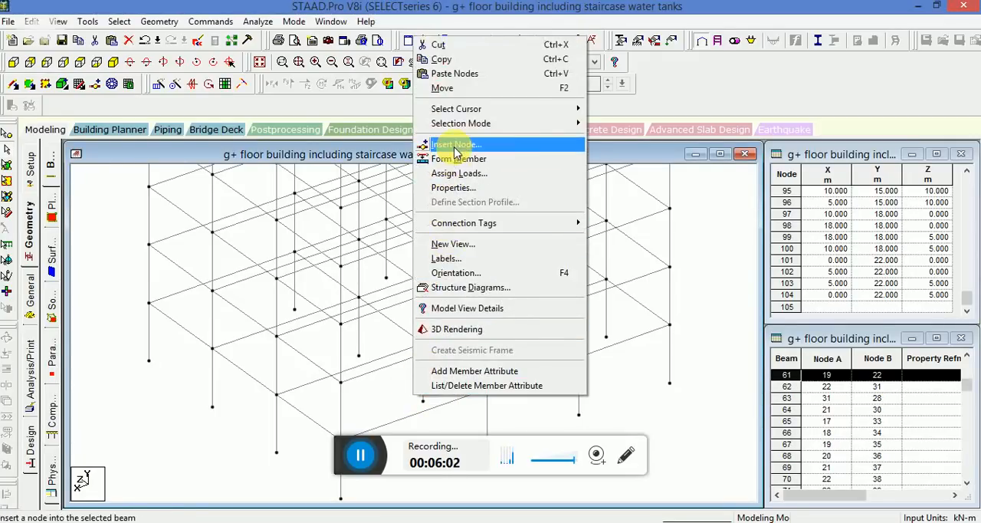
{"action": "left_click", "coordinate": [456, 144]}
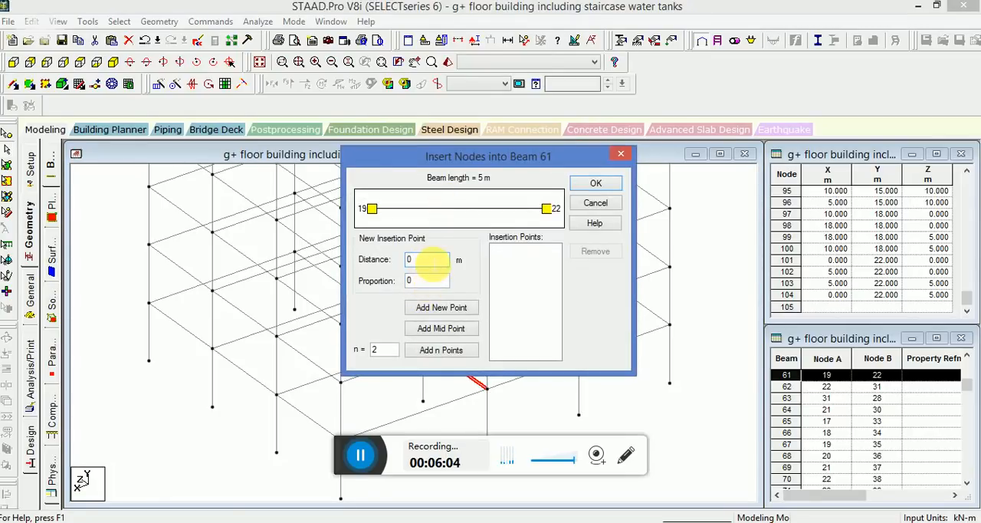
{"action": "left_click", "coordinate": [596, 203]}
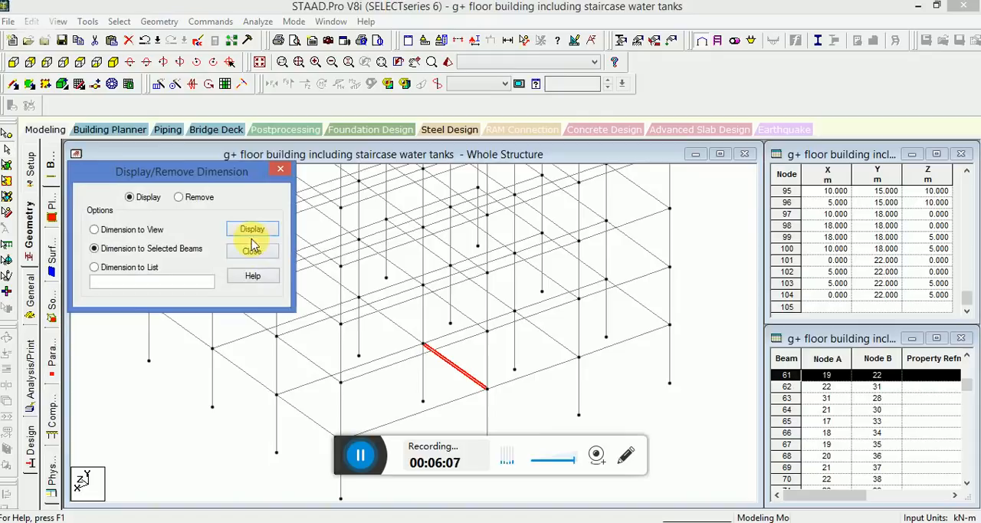
{"action": "left_click", "coordinate": [252, 229]}
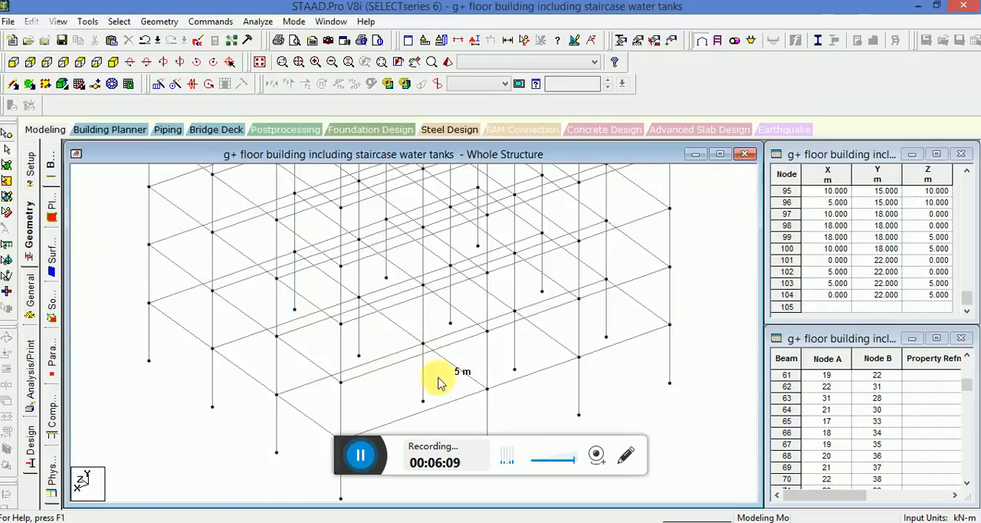
Insert a node 2.4 m along beam 61 and display the 2.4 m and 2.6 m piece dimensions.
{"action": "right_click", "coordinate": [459, 372]}
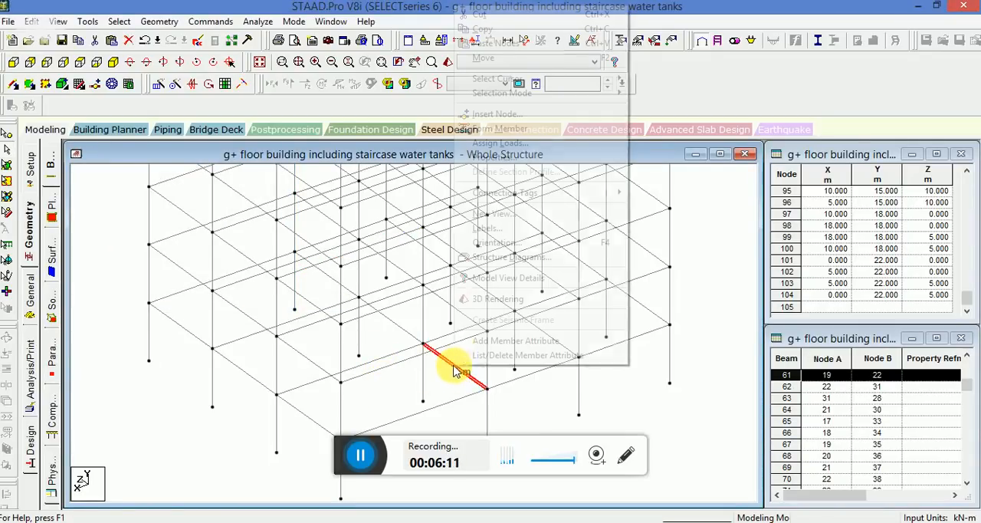
{"action": "left_click", "coordinate": [496, 113]}
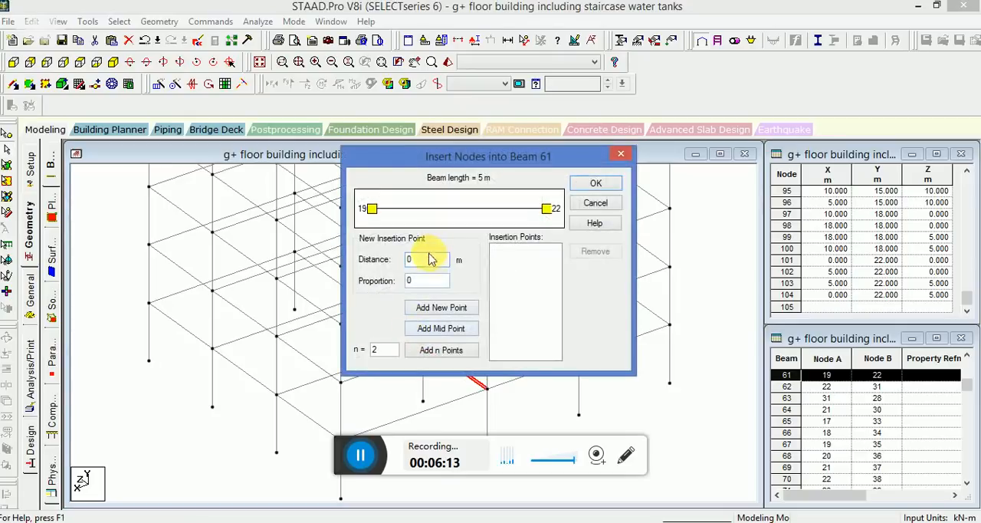
{"action": "type", "text": "2.4"}
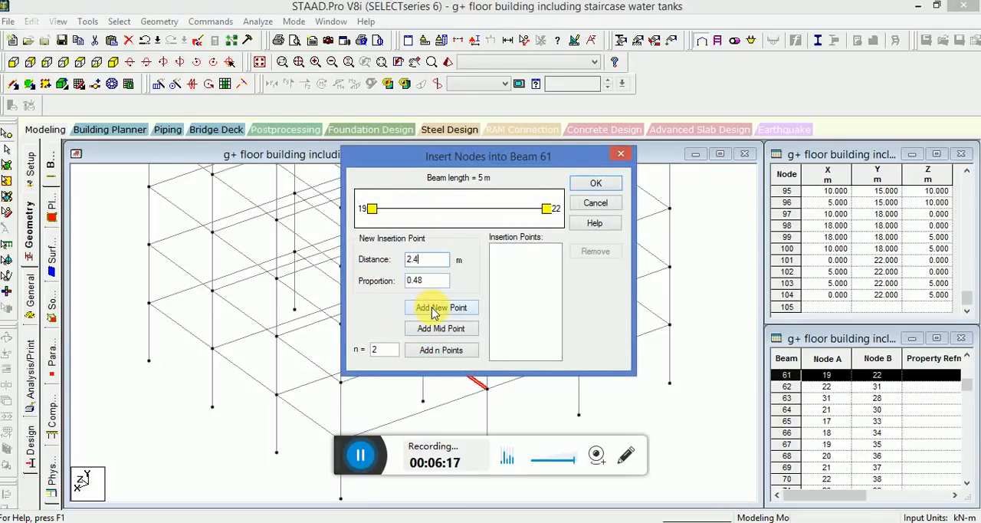
{"action": "left_click", "coordinate": [441, 307]}
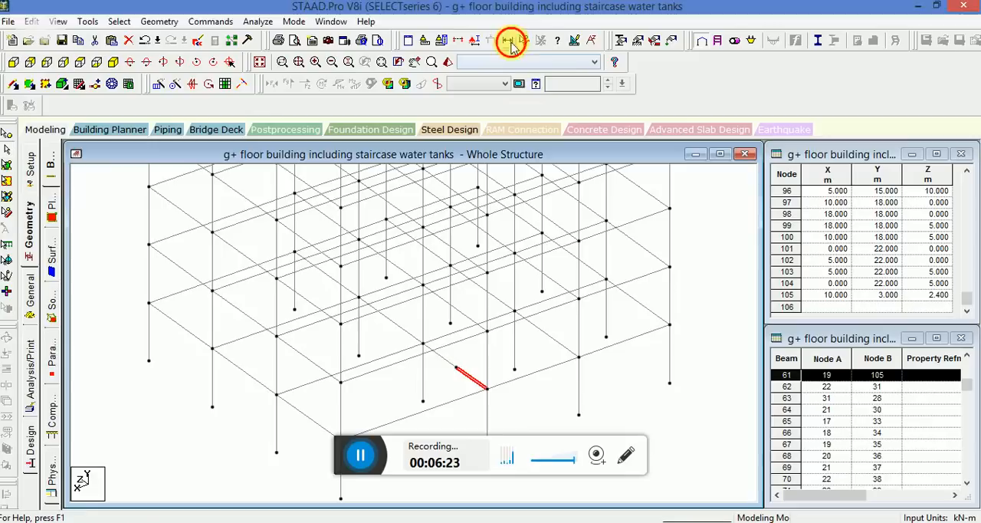
{"action": "left_click", "coordinate": [511, 40]}
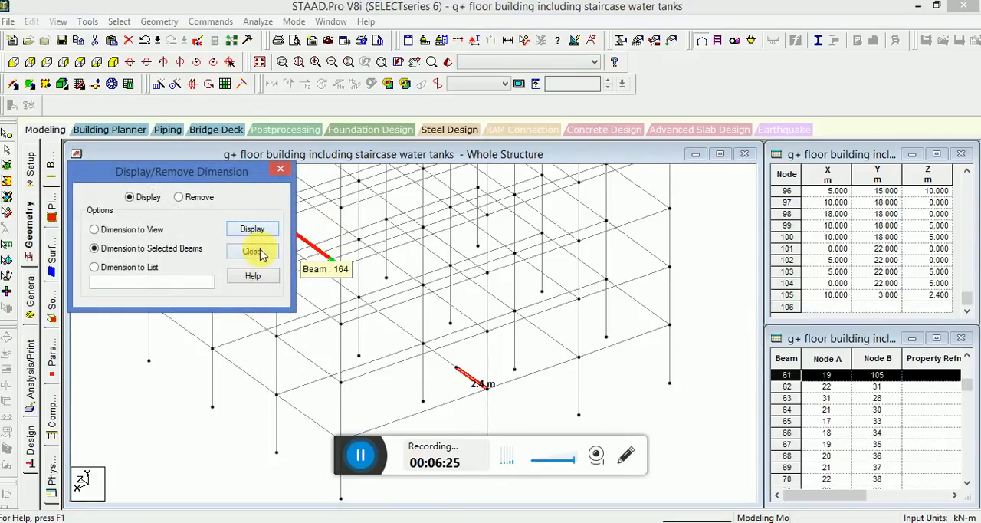
{"action": "left_click", "coordinate": [252, 251]}
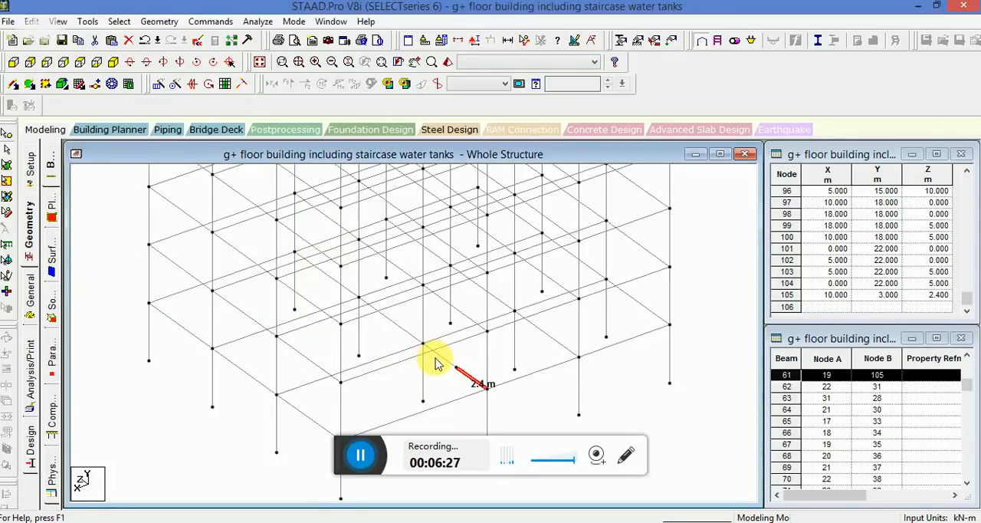
{"action": "left_click", "coordinate": [252, 228]}
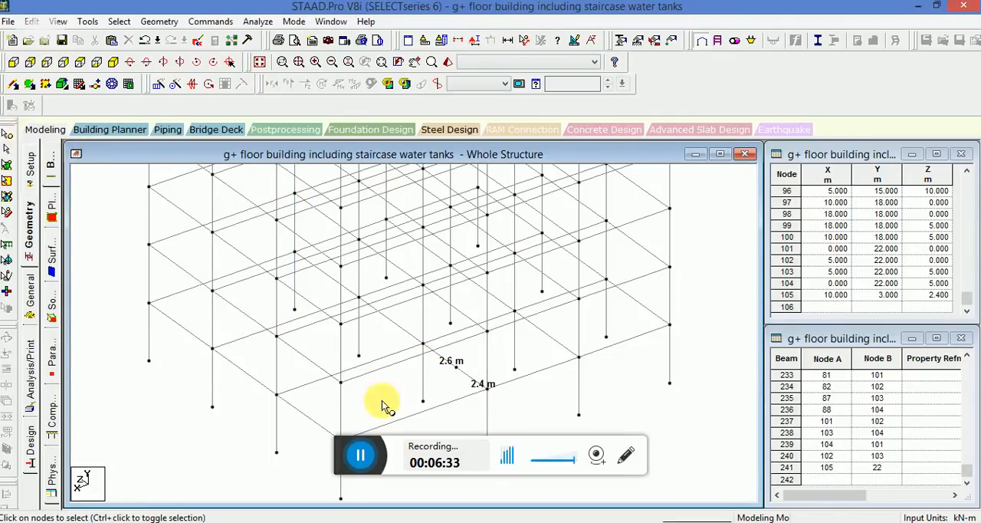
Paste a copy of node 22 offset by Z = -2.4 m.
{"action": "left_click", "coordinate": [423, 342]}
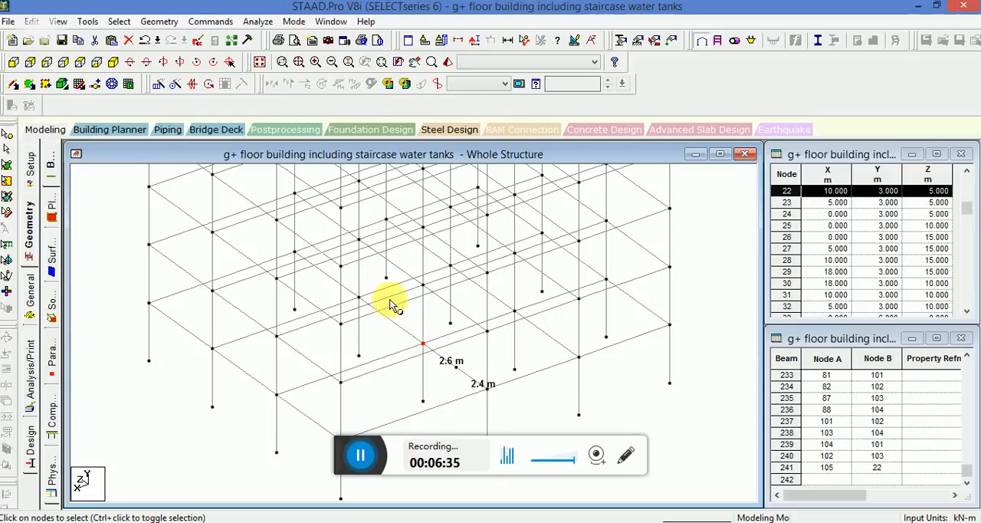
{"action": "mouse_move", "coordinate": [314, 215]}
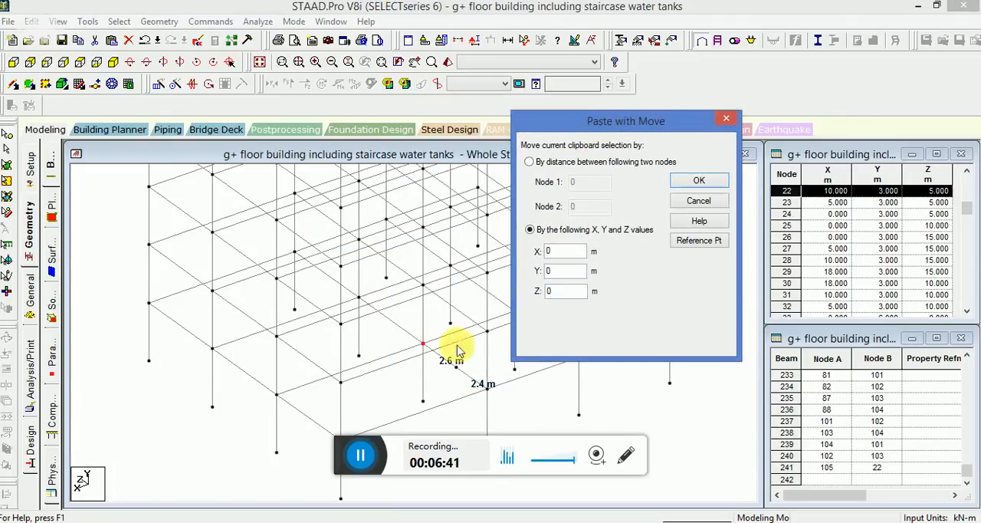
{"action": "mouse_move", "coordinate": [429, 348]}
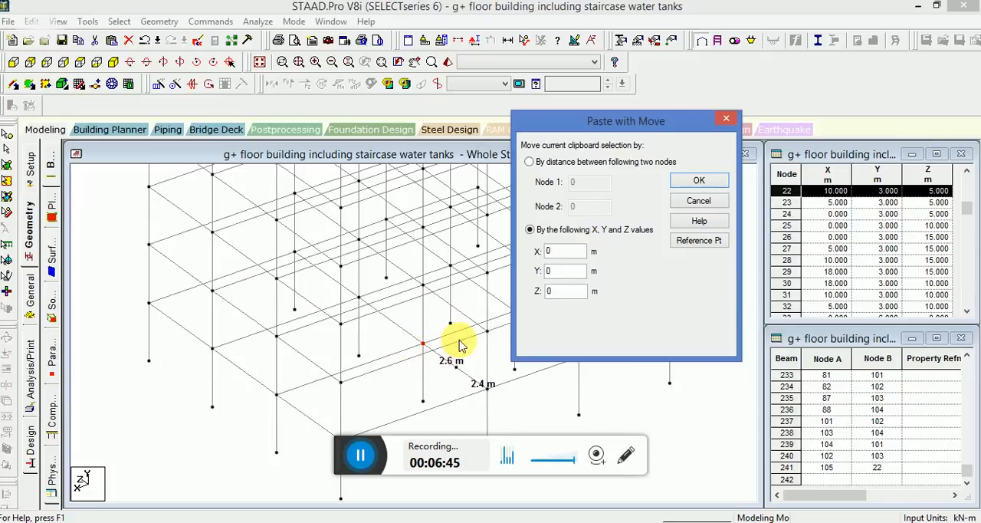
{"action": "left_click", "coordinate": [566, 291]}
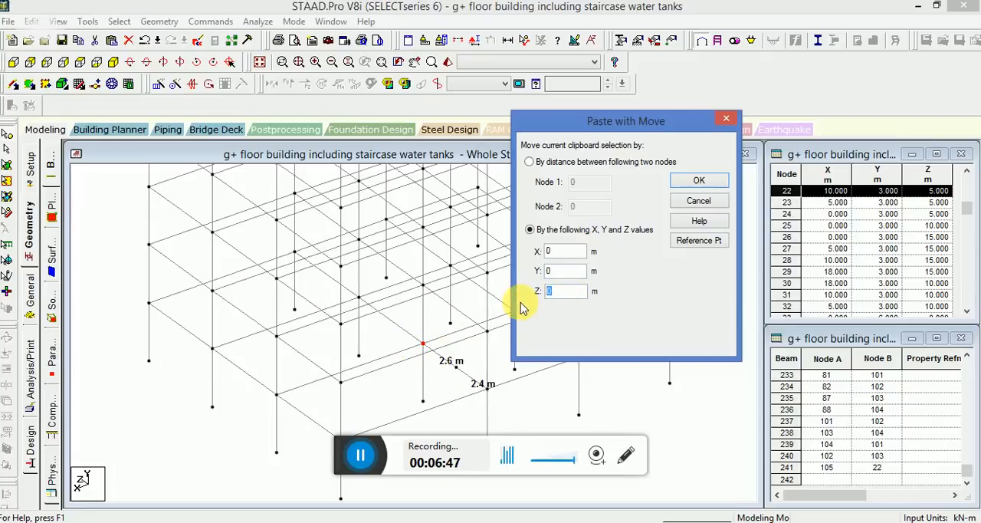
{"action": "type", "text": "-2.4"}
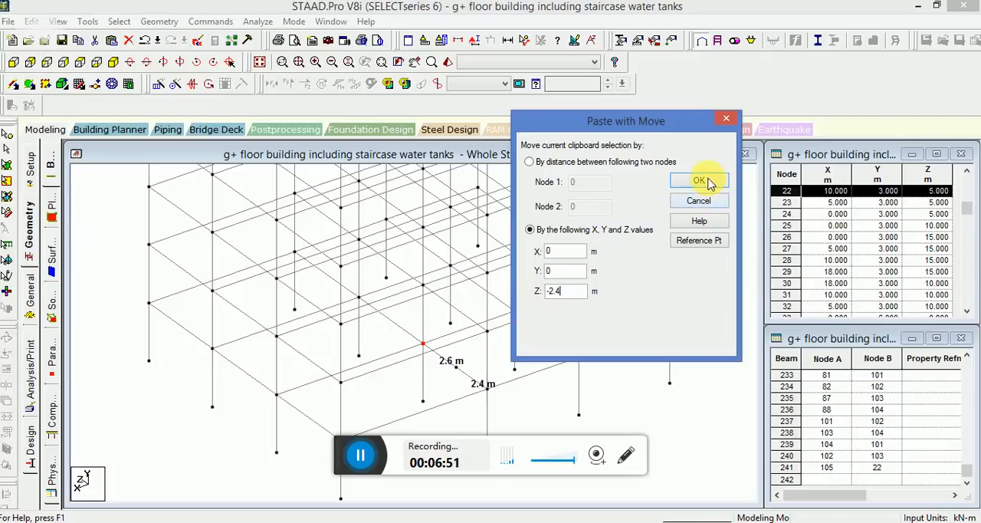
{"action": "left_click", "coordinate": [698, 180]}
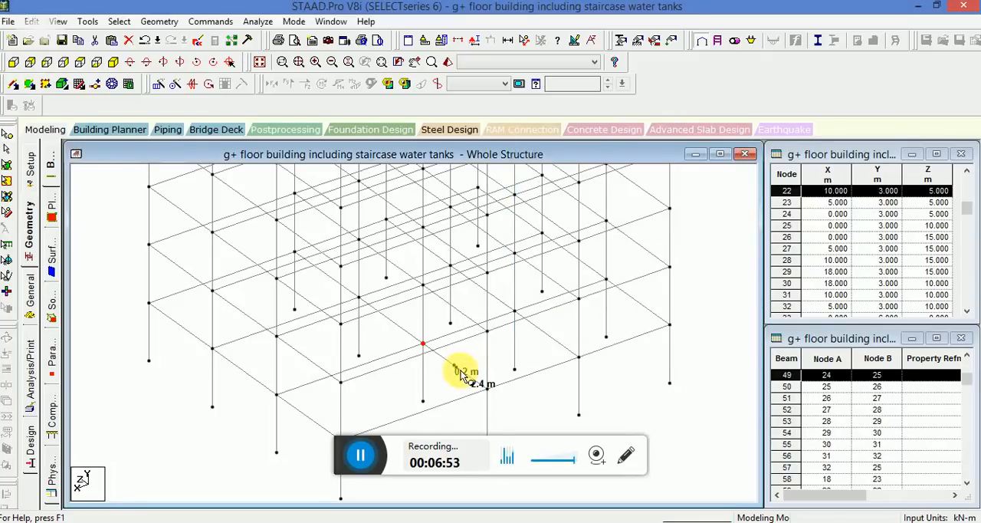
{"action": "mouse_move", "coordinate": [418, 345]}
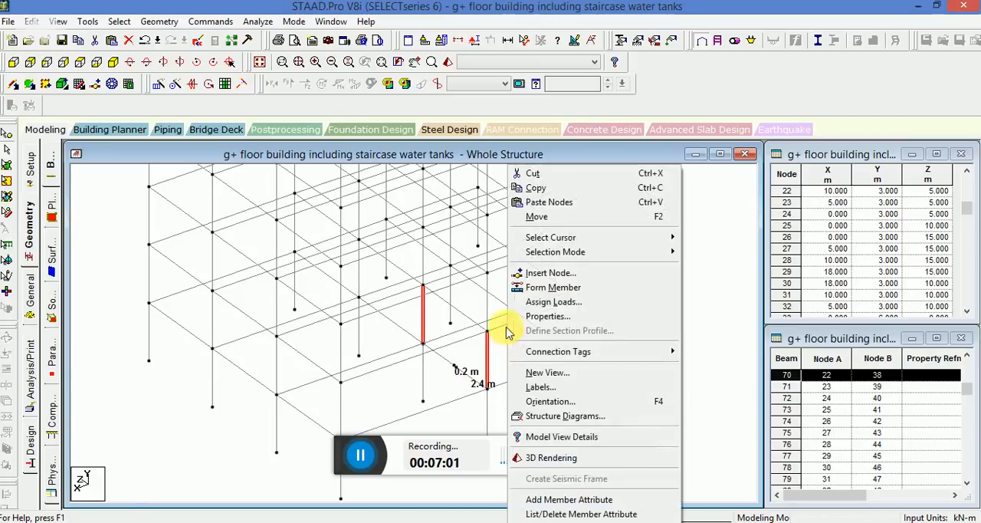
Insert 4.5 m-high nodes on the two columns and pick the split beam pieces.
{"action": "left_click", "coordinate": [550, 273]}
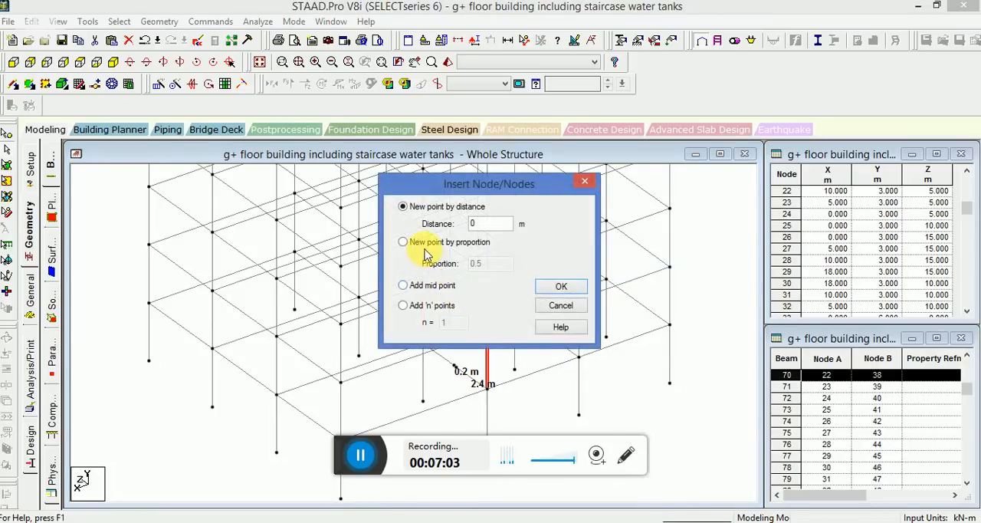
{"action": "left_click", "coordinate": [560, 286]}
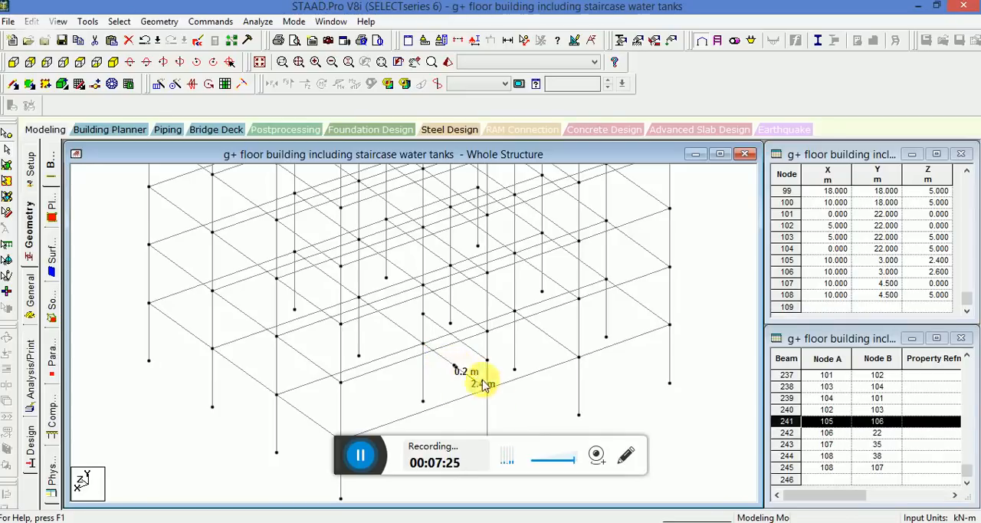
{"action": "left_click", "coordinate": [448, 360]}
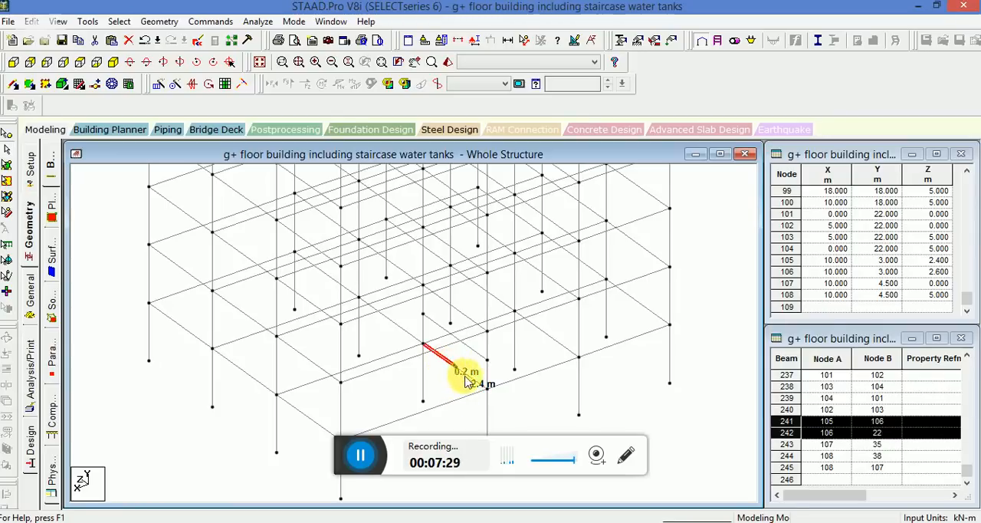
Merge the two split beam pieces into a single member.
{"action": "left_click", "coordinate": [159, 21]}
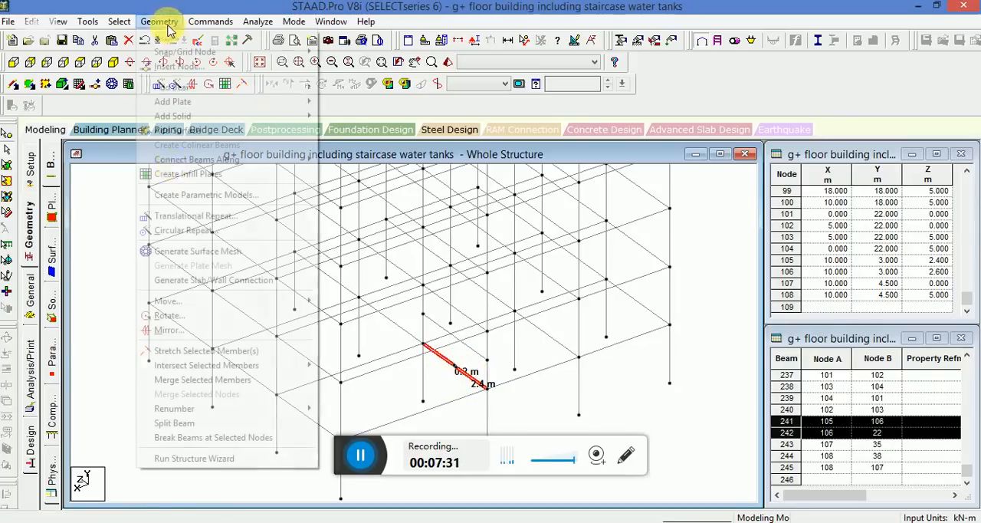
{"action": "left_click", "coordinate": [203, 380]}
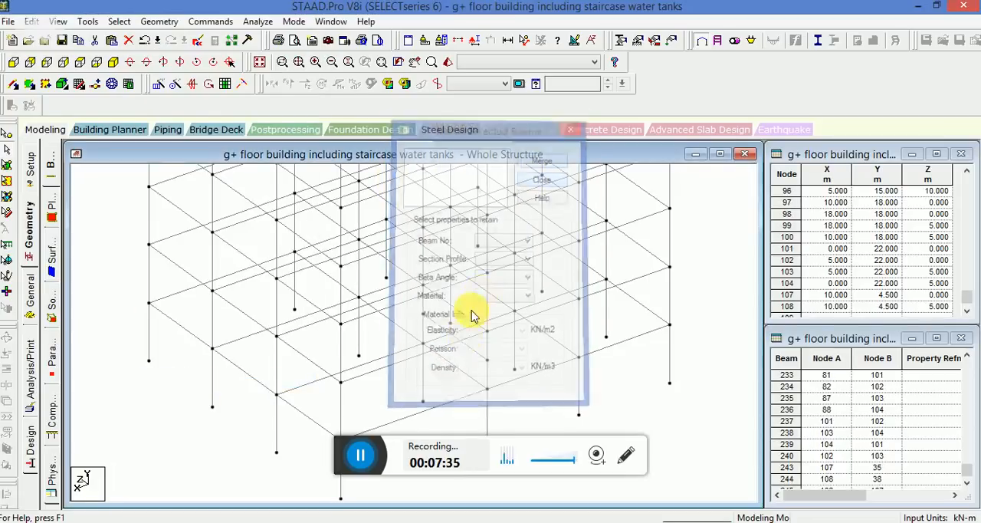
{"action": "left_click", "coordinate": [542, 179]}
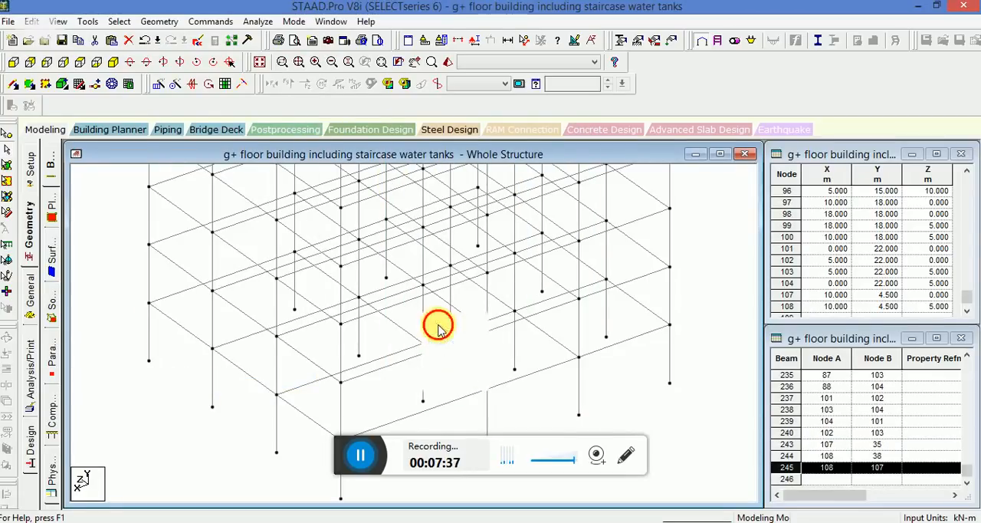
Split beam 245 with a node 2.4 m along and display its dimensions.
{"action": "left_click", "coordinate": [438, 326]}
{"action": "type", "text": "2.4"}
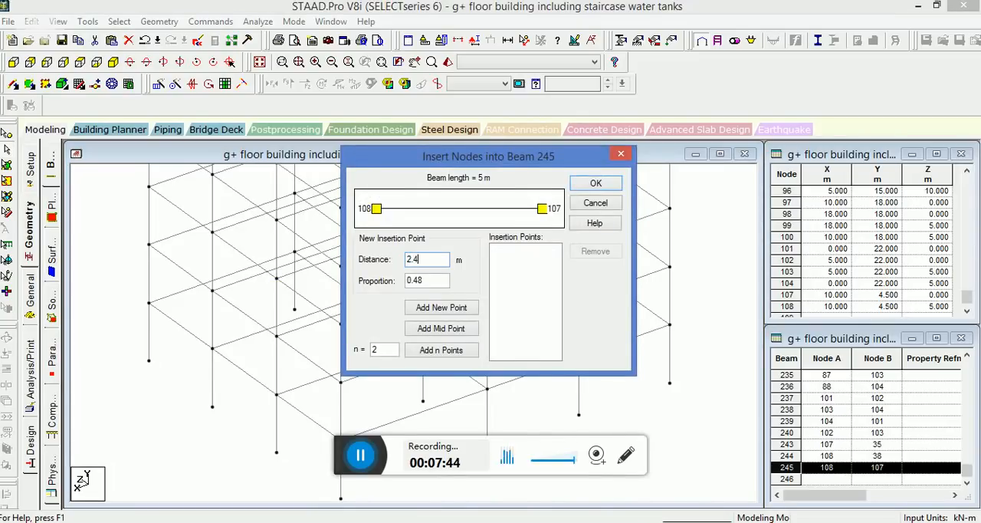
{"action": "left_click", "coordinate": [441, 307]}
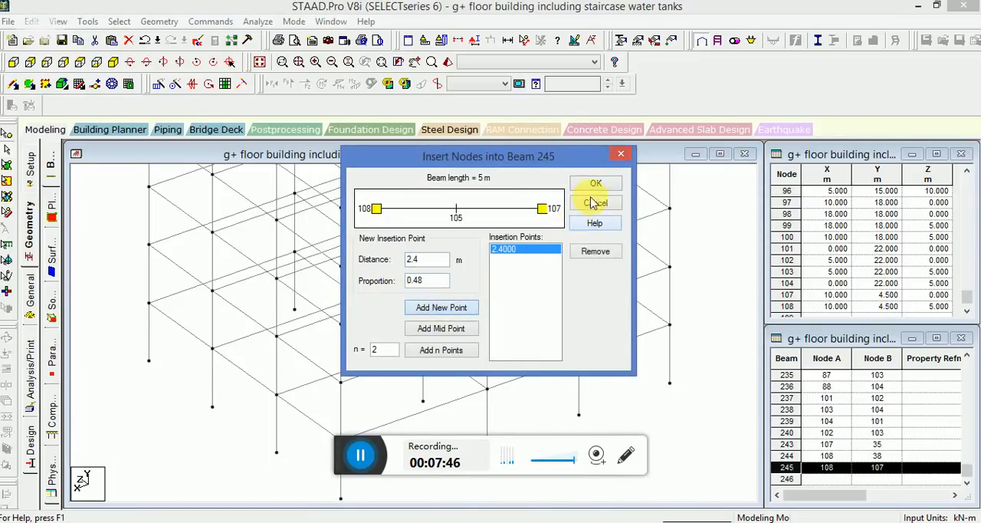
{"action": "left_click", "coordinate": [595, 183]}
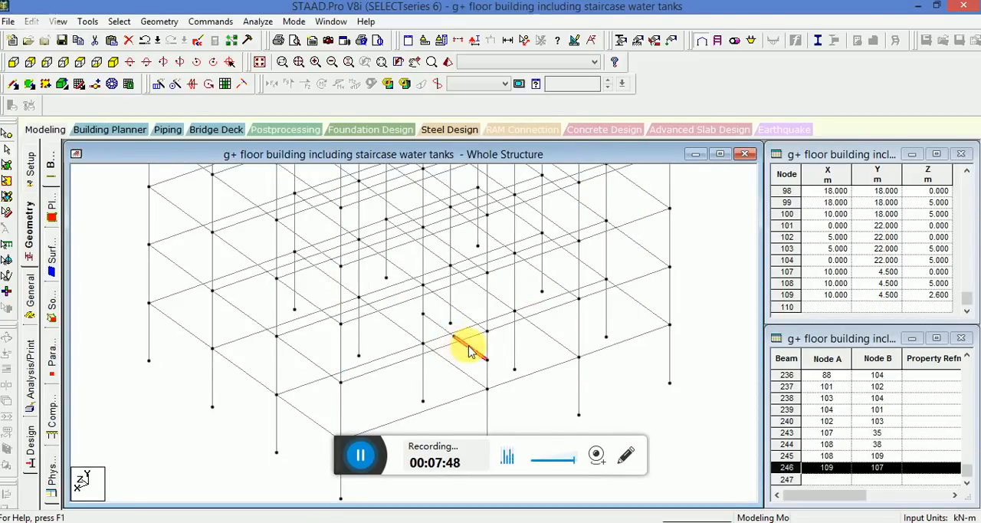
{"action": "left_click", "coordinate": [253, 229]}
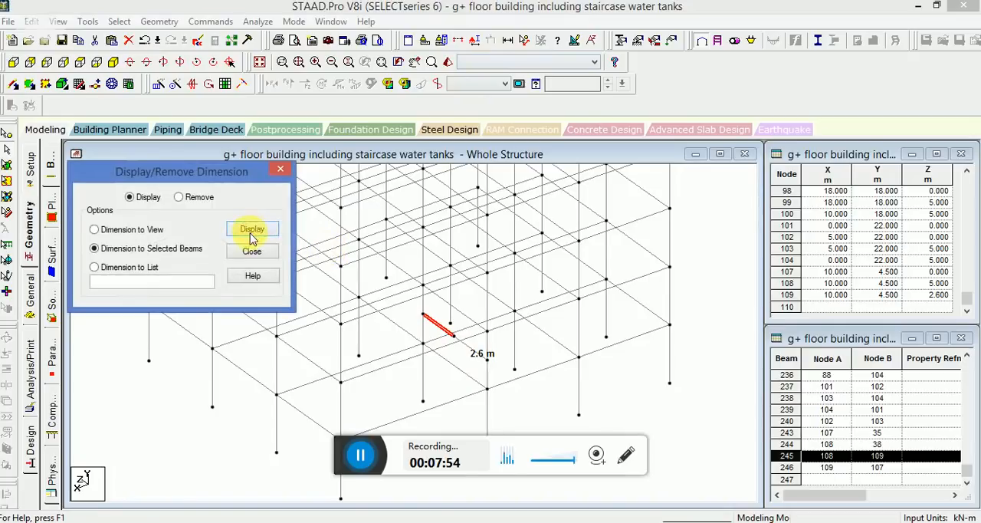
{"action": "left_click", "coordinate": [252, 229]}
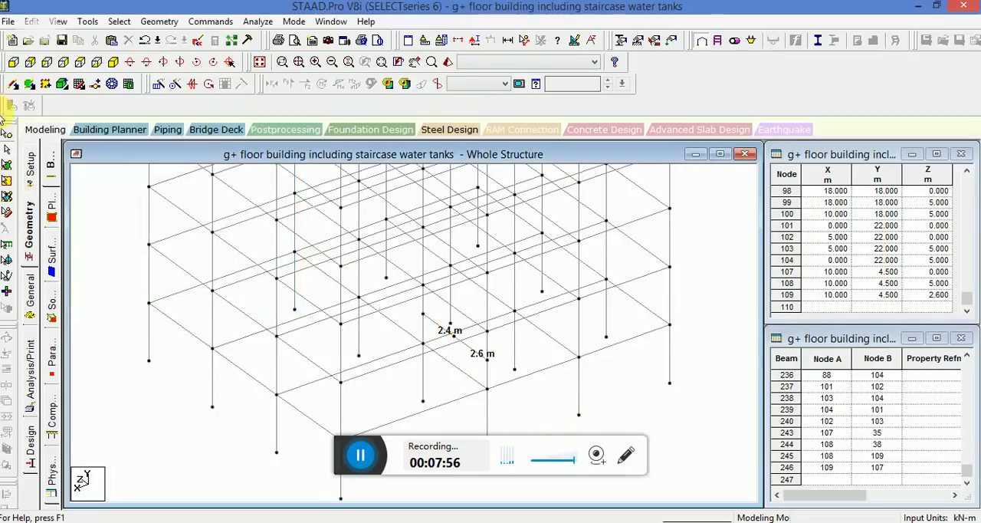
Paste landing node 107 as node 110, offset 2.4 m along Z.
{"action": "left_click", "coordinate": [449, 303]}
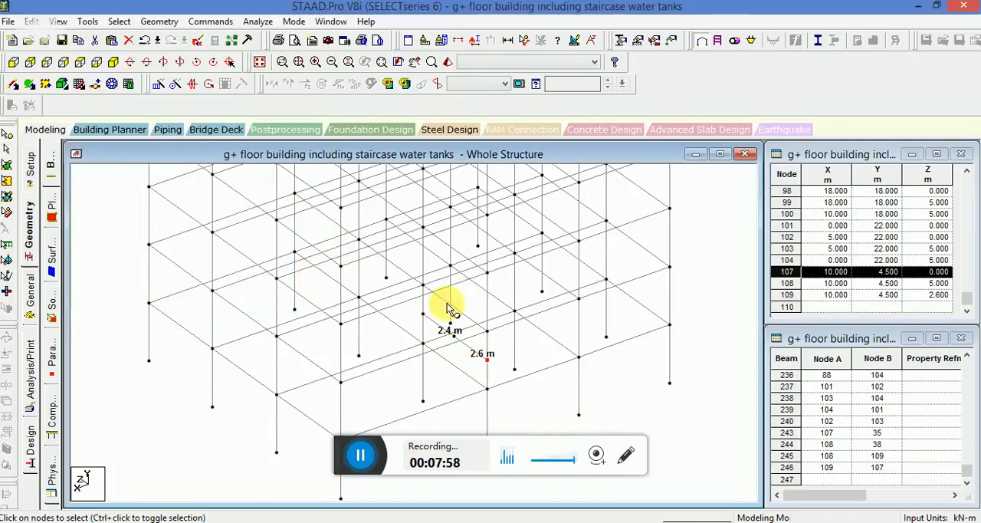
{"action": "mouse_move", "coordinate": [697, 257]}
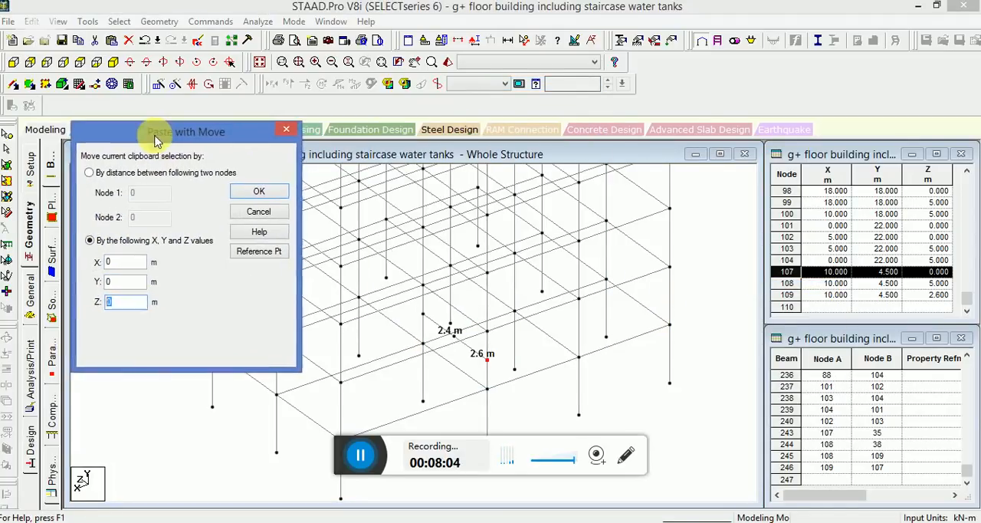
{"action": "left_click_drag", "start_coordinate": [184, 131], "coordinate": [212, 146]}
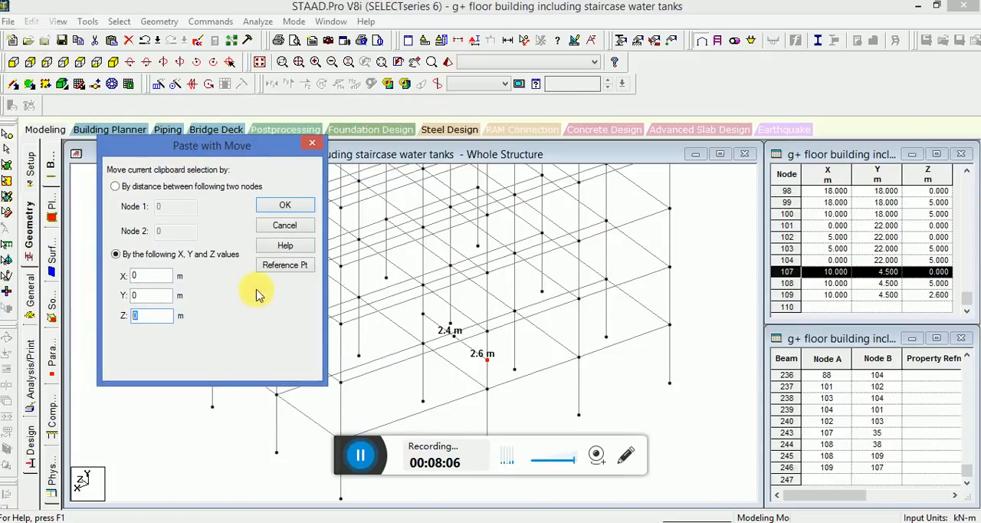
{"action": "type", "text": "2"}
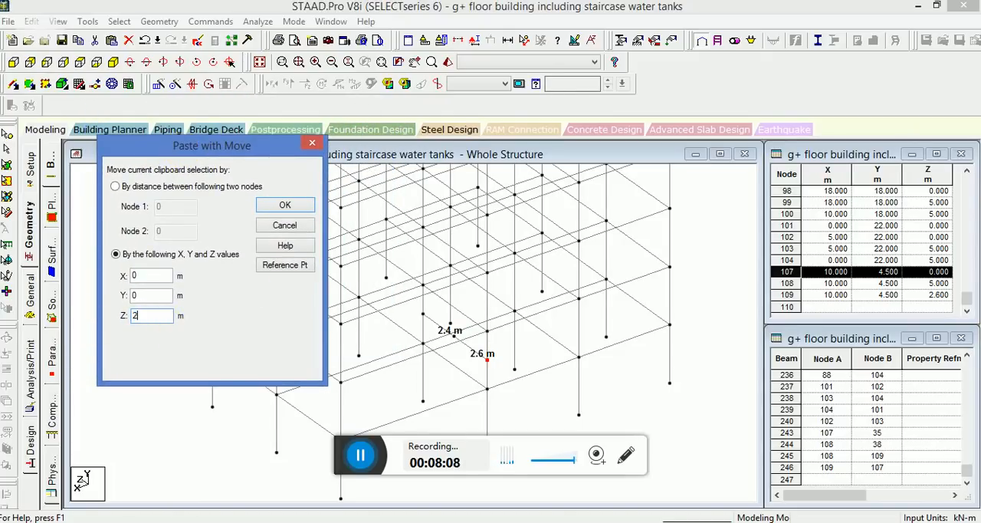
{"action": "type", "text": ".4"}
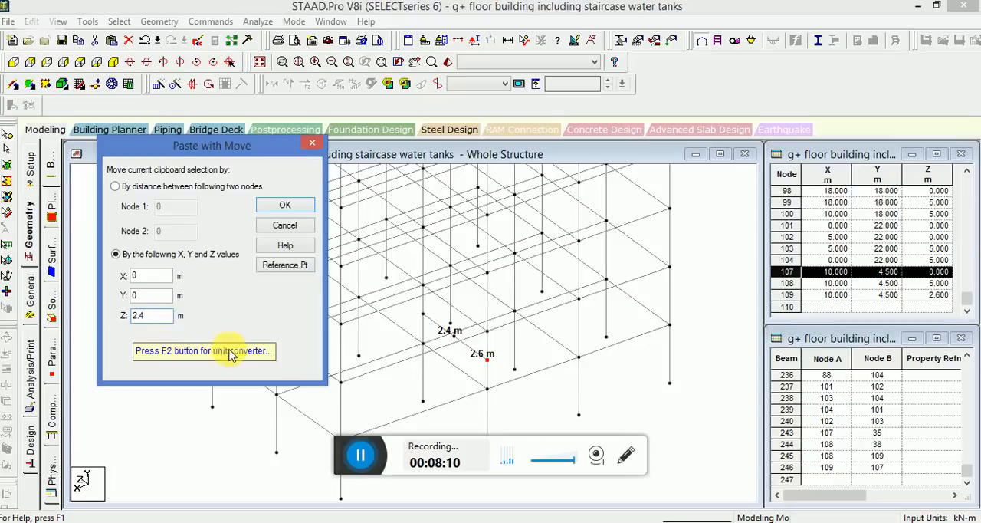
{"action": "left_click", "coordinate": [284, 203]}
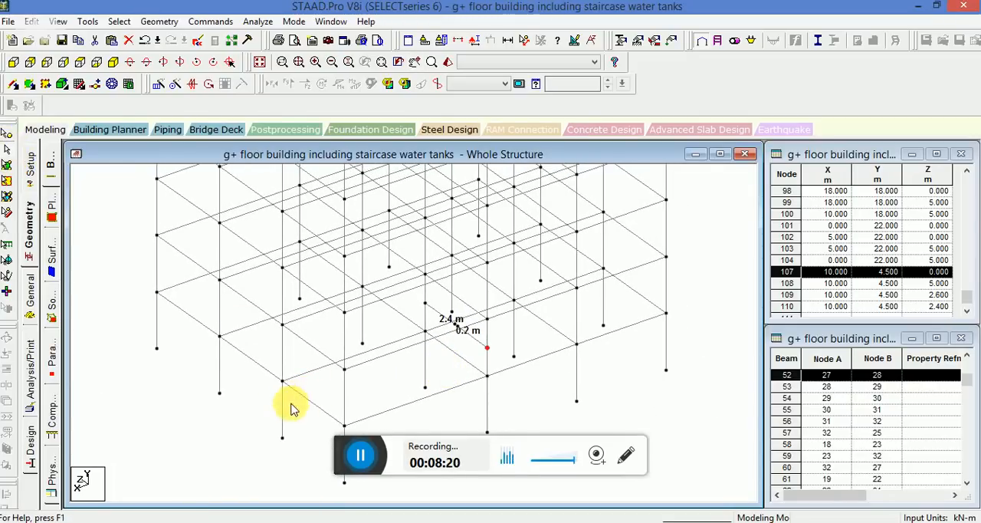
Insert node 111 into beam 44 at 2.4 m and dimension that length.
{"action": "right_click", "coordinate": [291, 406]}
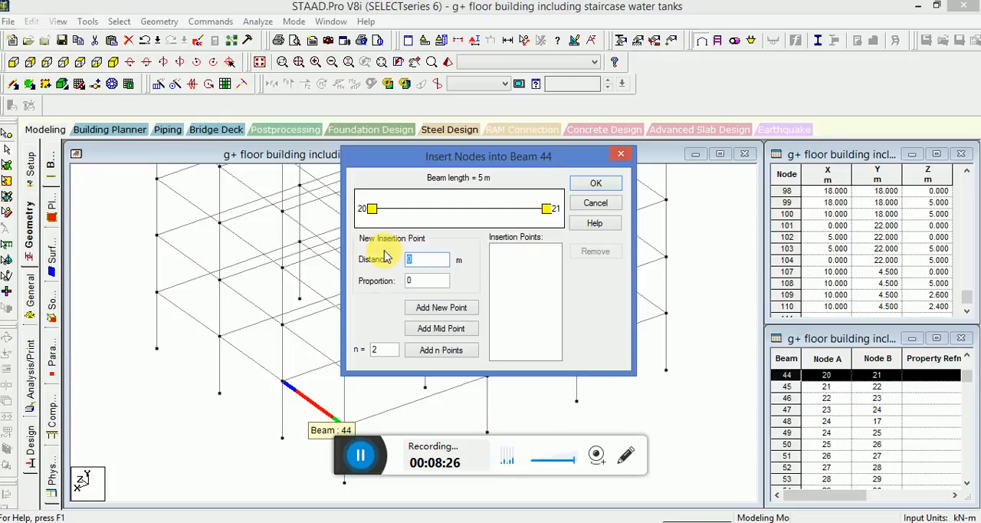
{"action": "type", "text": "2"}
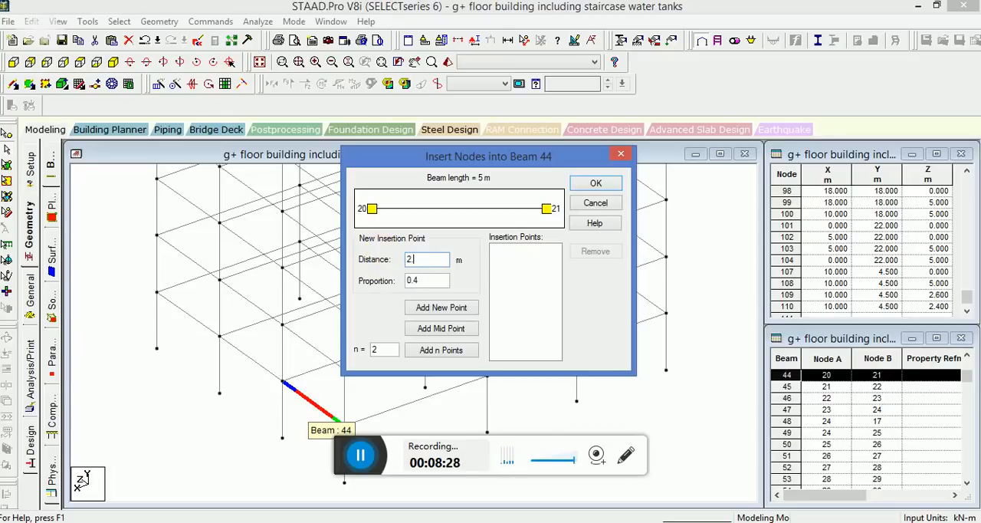
{"action": "type", "text": "2.4"}
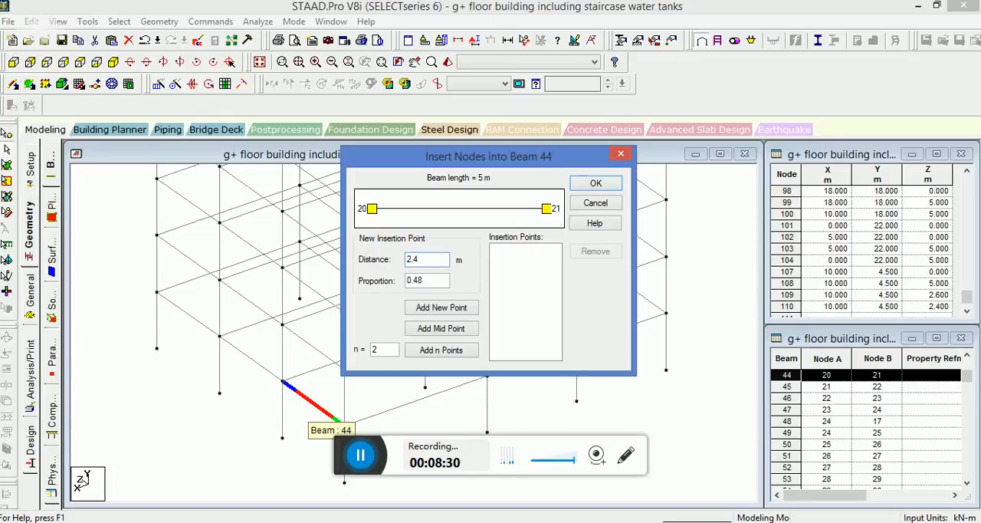
{"action": "left_click", "coordinate": [441, 307]}
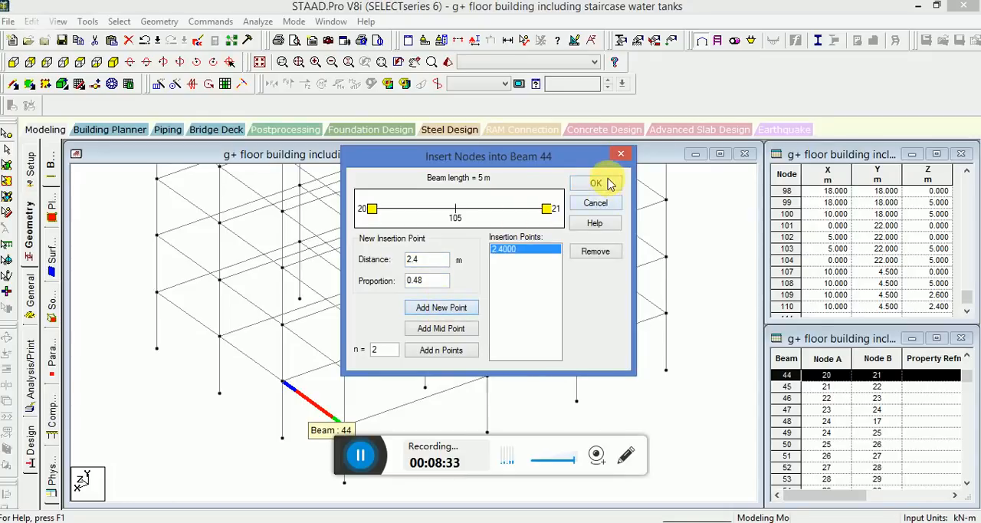
{"action": "left_click", "coordinate": [595, 183]}
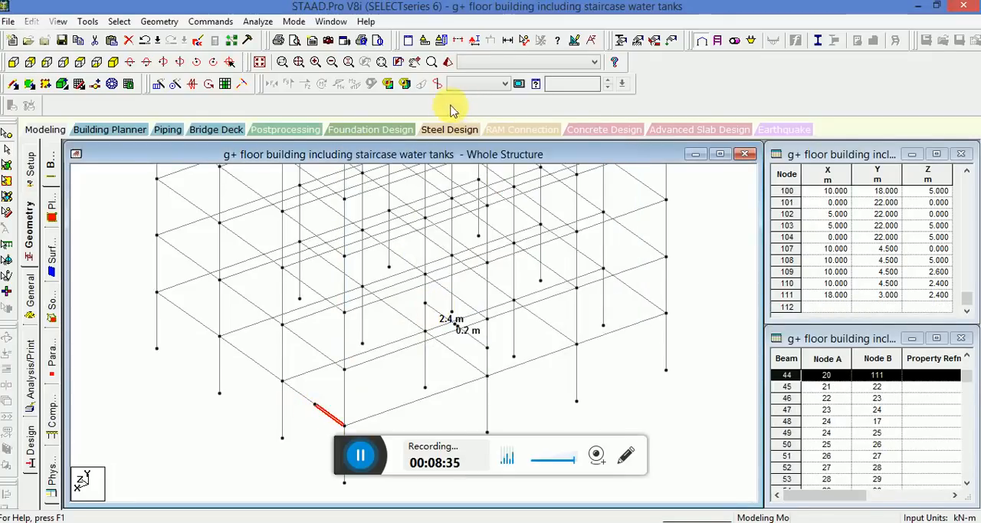
{"action": "left_click", "coordinate": [252, 229]}
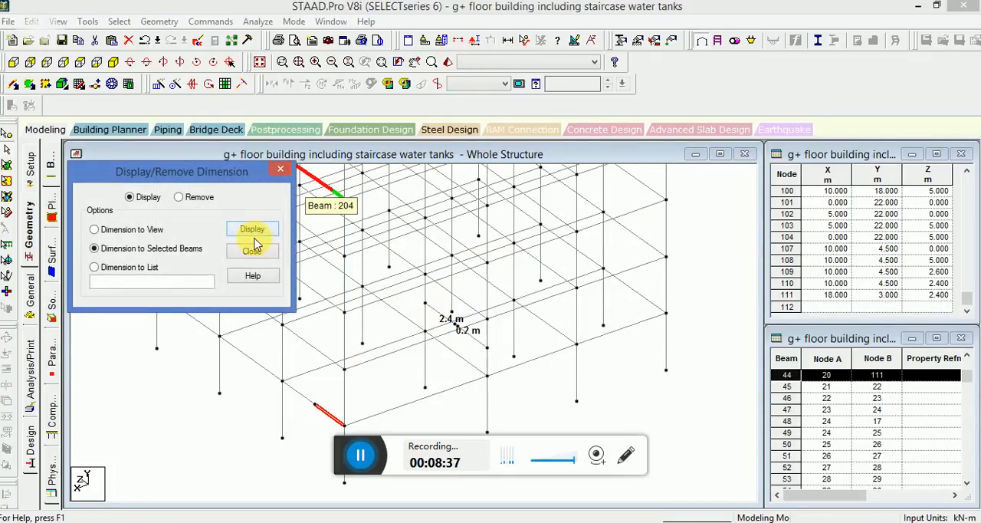
{"action": "left_click", "coordinate": [252, 251]}
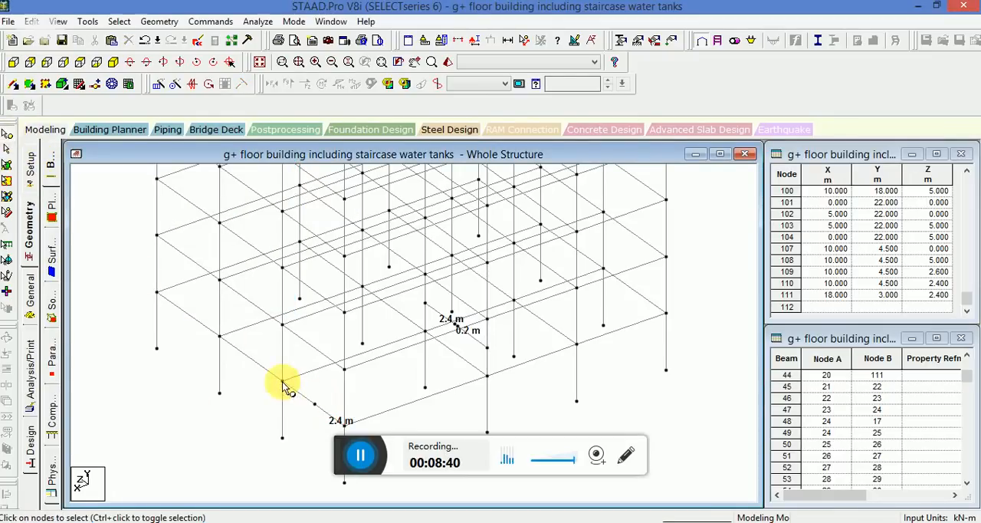
Copy node 21 and paste it 2.4 m back along negative Z.
{"action": "right_click", "coordinate": [282, 383]}
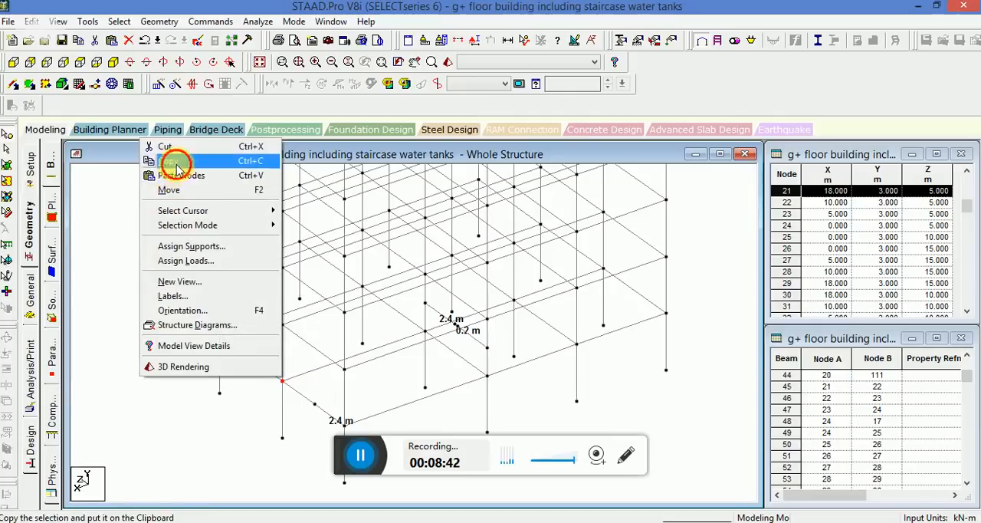
{"action": "left_click", "coordinate": [182, 175]}
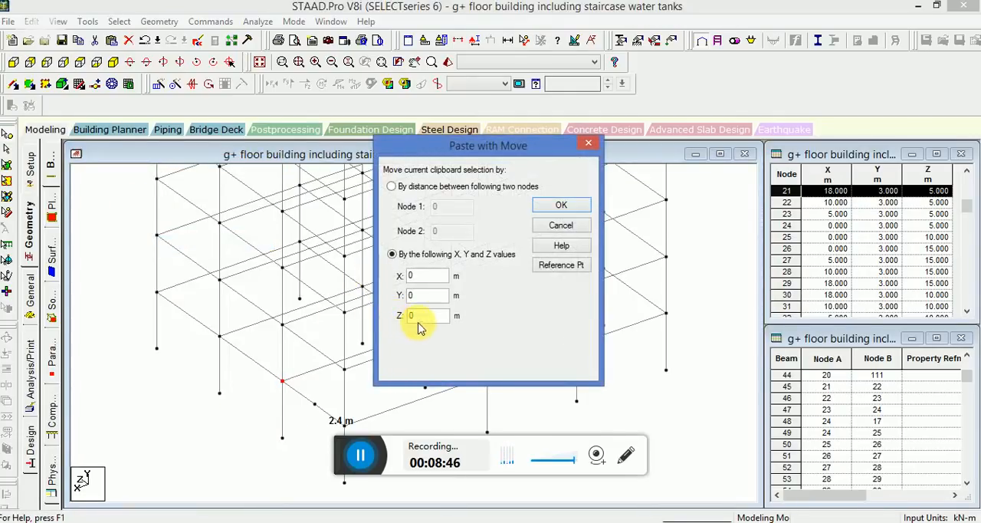
{"action": "left_click", "coordinate": [427, 315]}
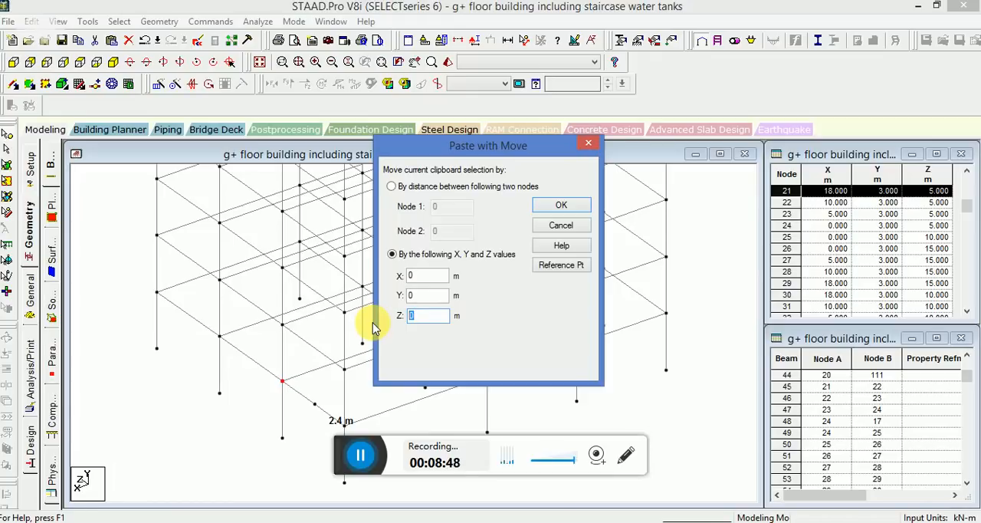
{"action": "type", "text": "-2.4"}
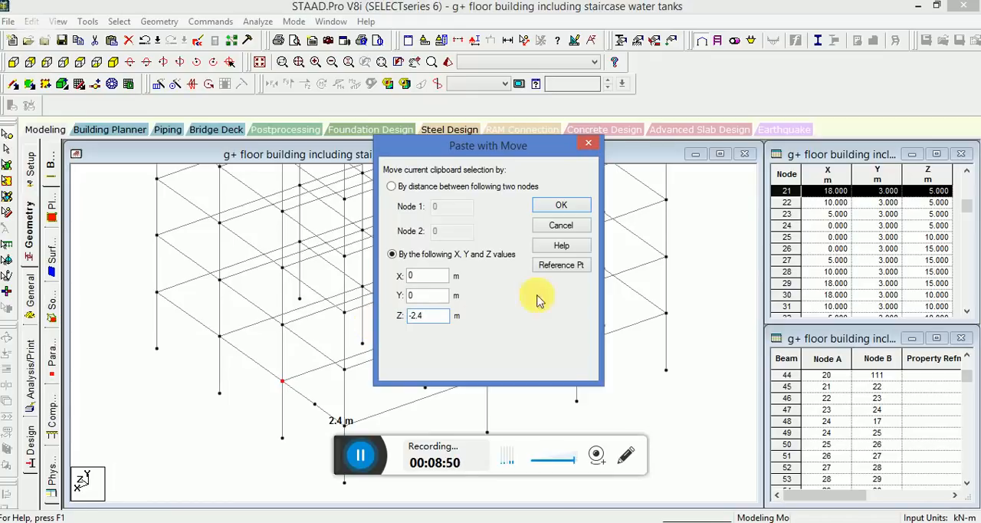
{"action": "left_click", "coordinate": [561, 204]}
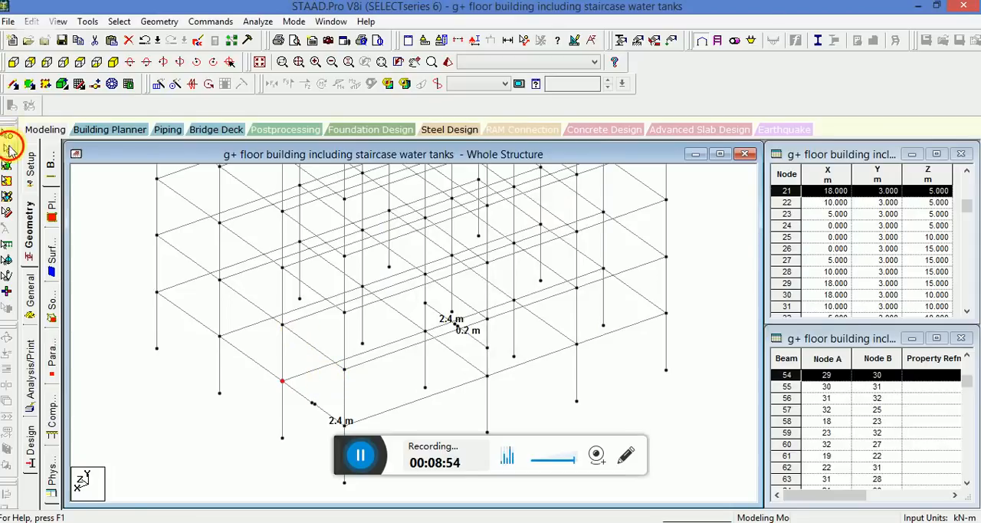
{"action": "left_click", "coordinate": [315, 353]}
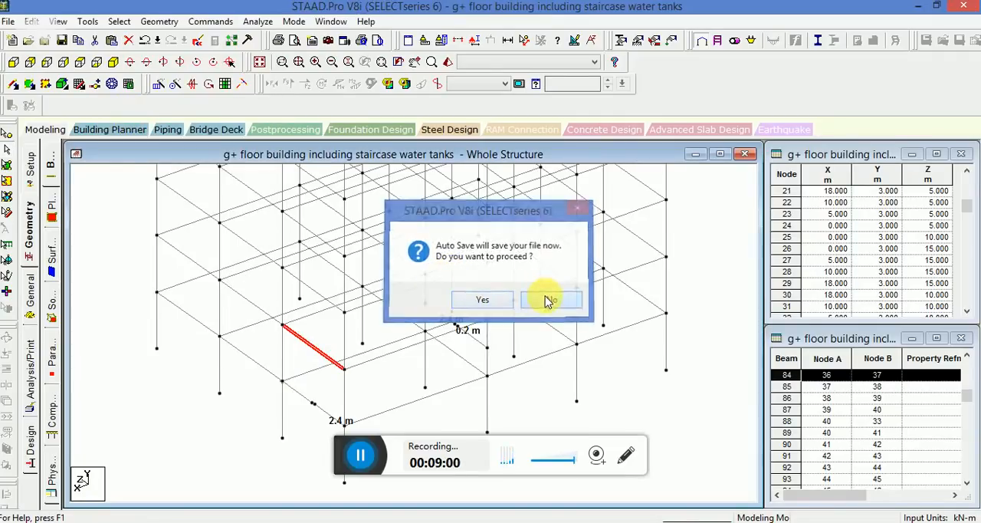
Decline Auto Save and insert node 113 into beam 84 at 2.4 m.
{"action": "left_click", "coordinate": [551, 299]}
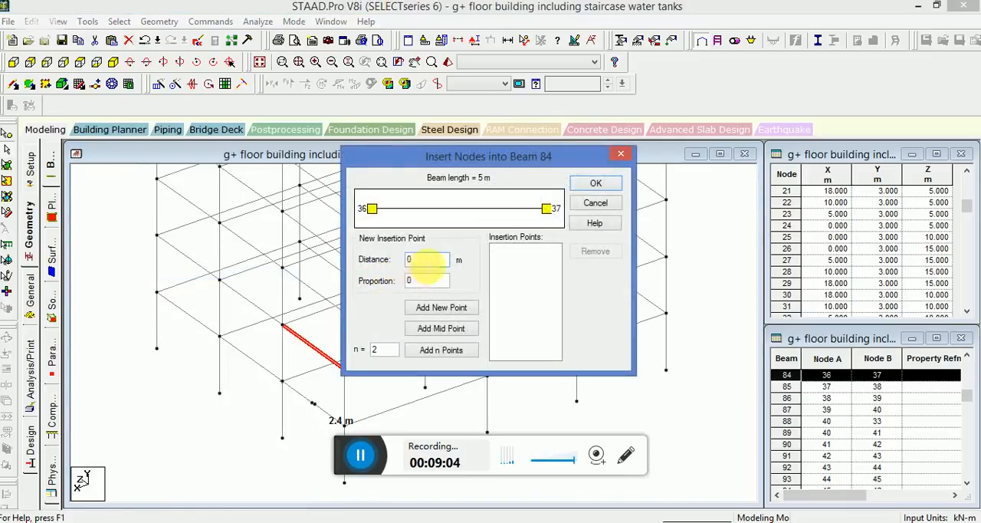
{"action": "type", "text": "2"}
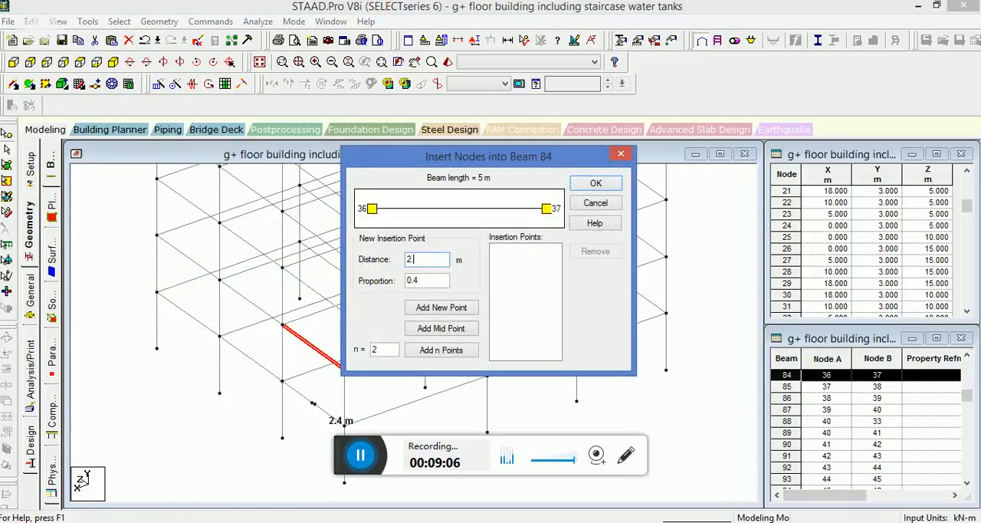
{"action": "left_click", "coordinate": [441, 308]}
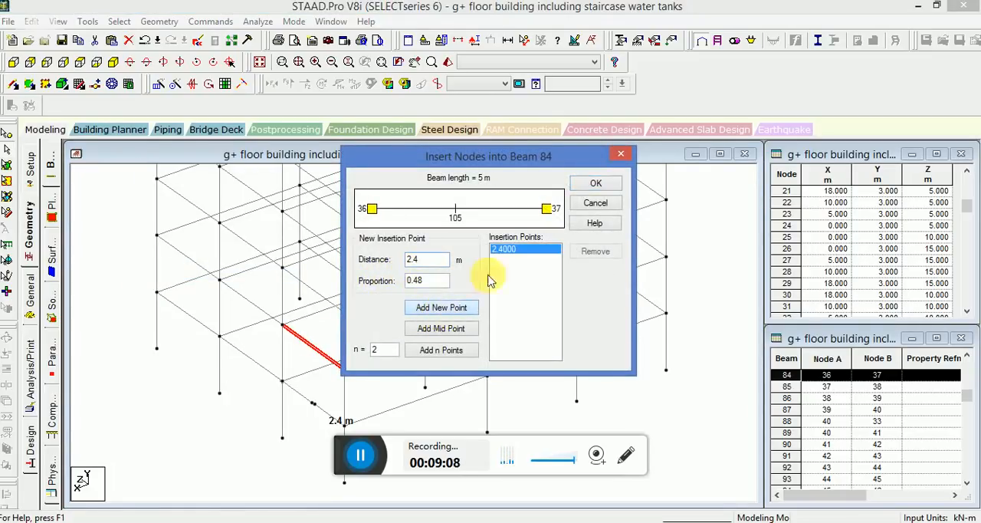
{"action": "left_click", "coordinate": [596, 182]}
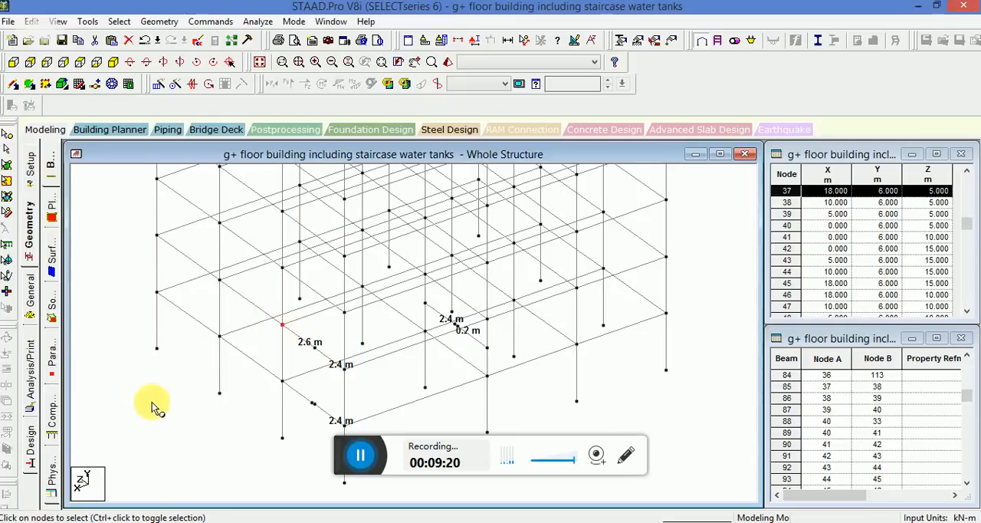
Copy node 37 and paste it 2.4 m back along negative Z.
{"action": "right_click", "coordinate": [153, 406]}
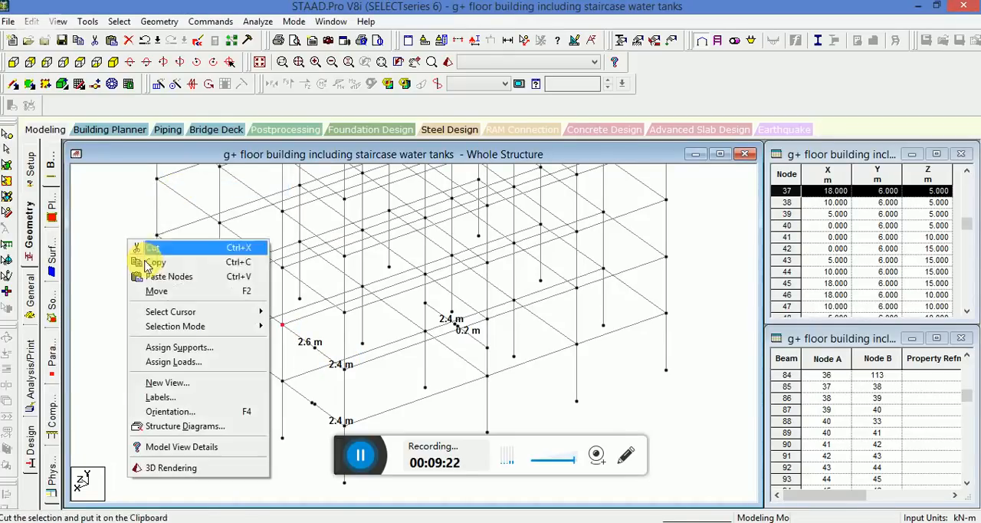
{"action": "left_click", "coordinate": [156, 291]}
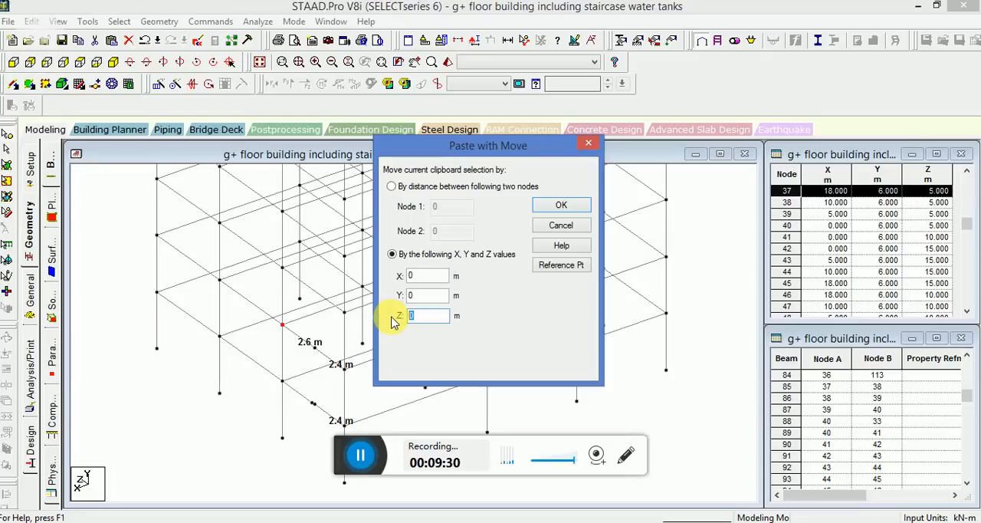
{"action": "type", "text": "-2.4"}
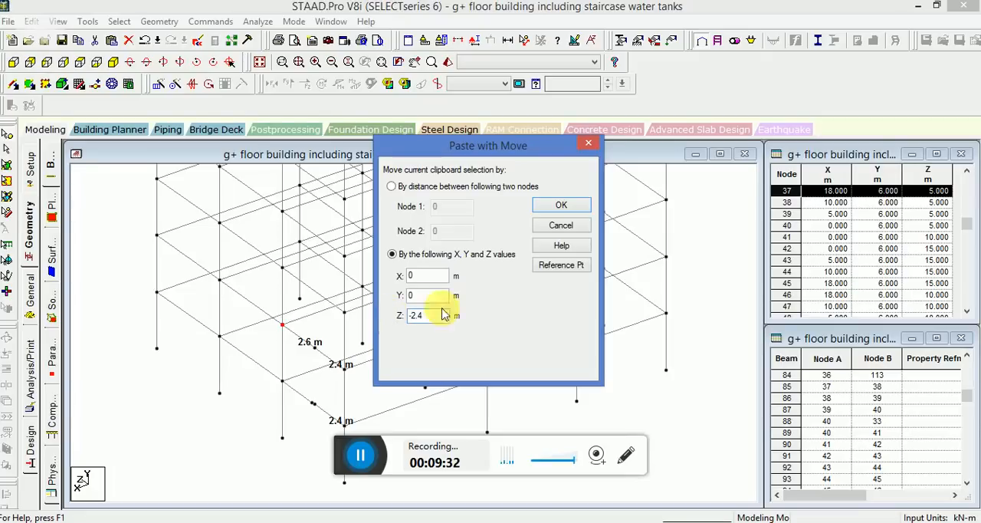
{"action": "left_click", "coordinate": [561, 204]}
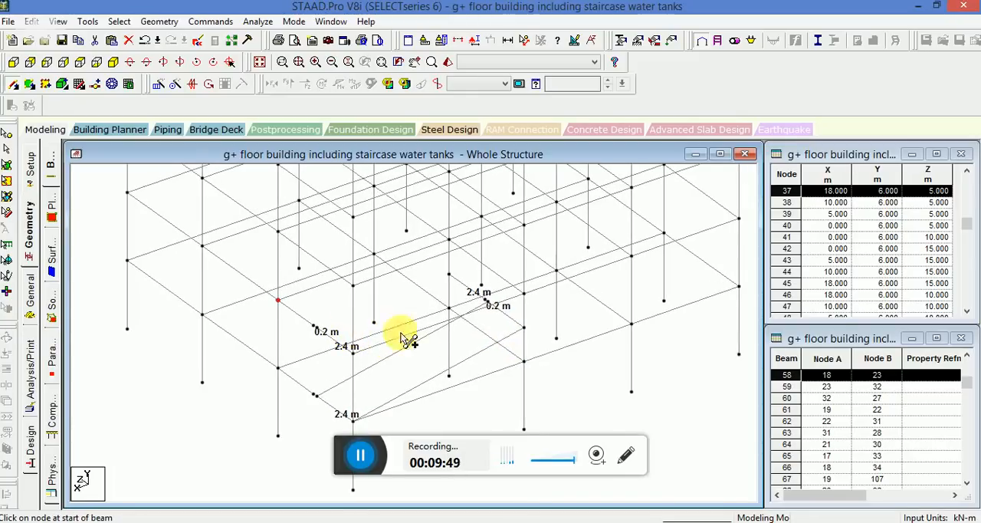
Draw two sloping flight beams from the lower staircase nodes to the mid landing.
{"action": "left_click_drag", "start_coordinate": [403, 337], "coordinate": [314, 330]}
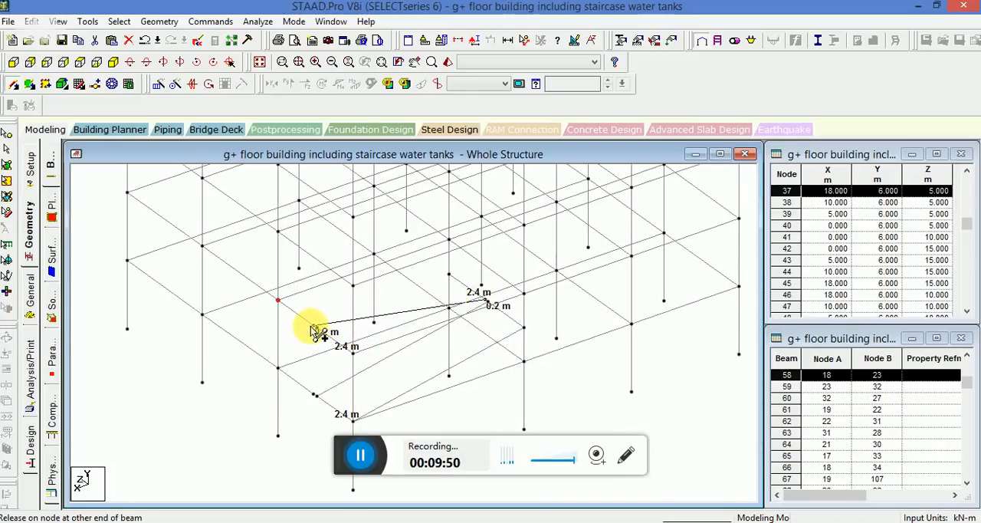
{"action": "left_click", "coordinate": [314, 329]}
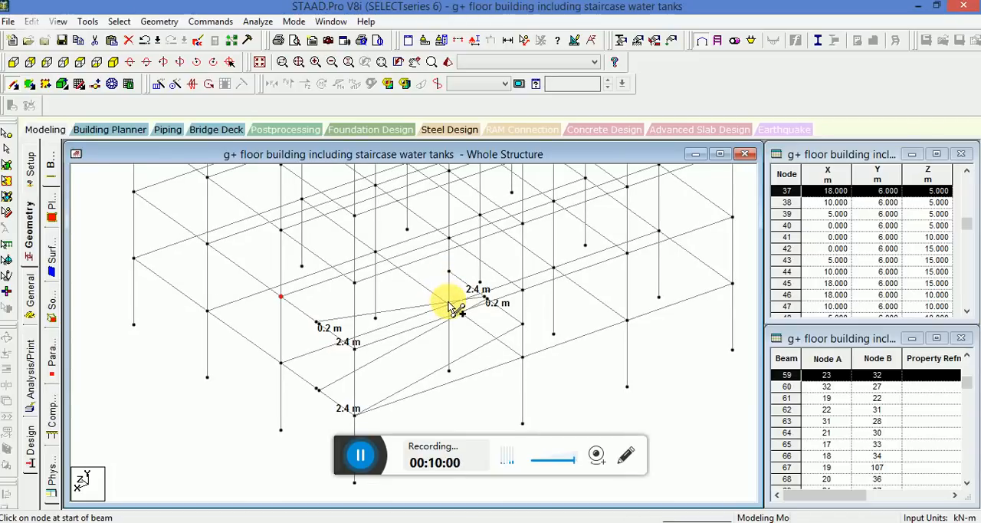
{"action": "mouse_move", "coordinate": [360, 357]}
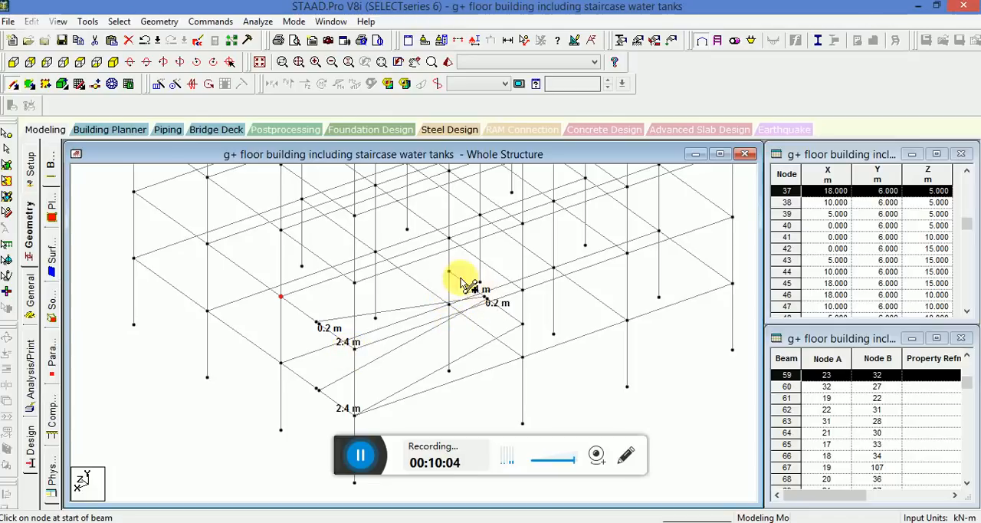
{"action": "left_click_drag", "start_coordinate": [463, 276], "coordinate": [283, 302]}
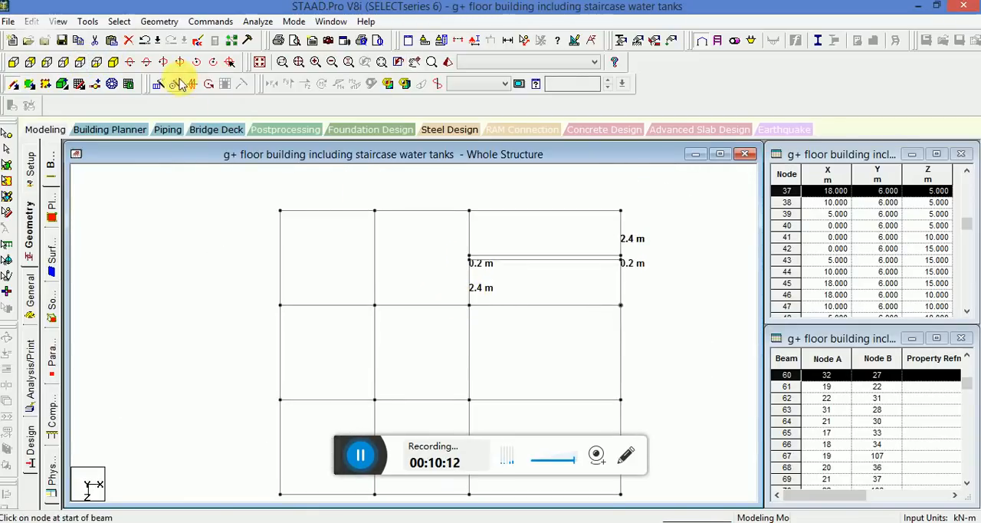
Rotate the view rightward to inspect the new stair flights from the front.
{"action": "left_click", "coordinate": [176, 83]}
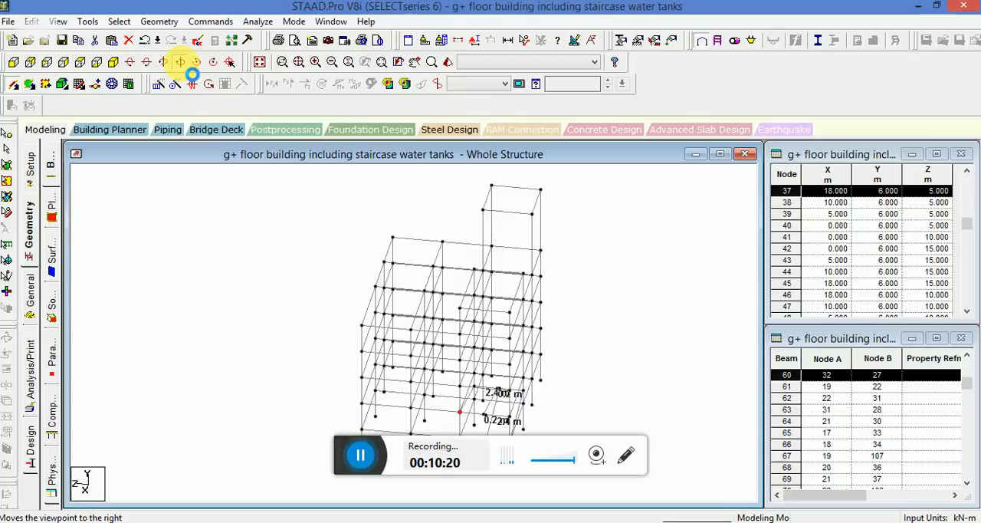
{"action": "left_click", "coordinate": [178, 61]}
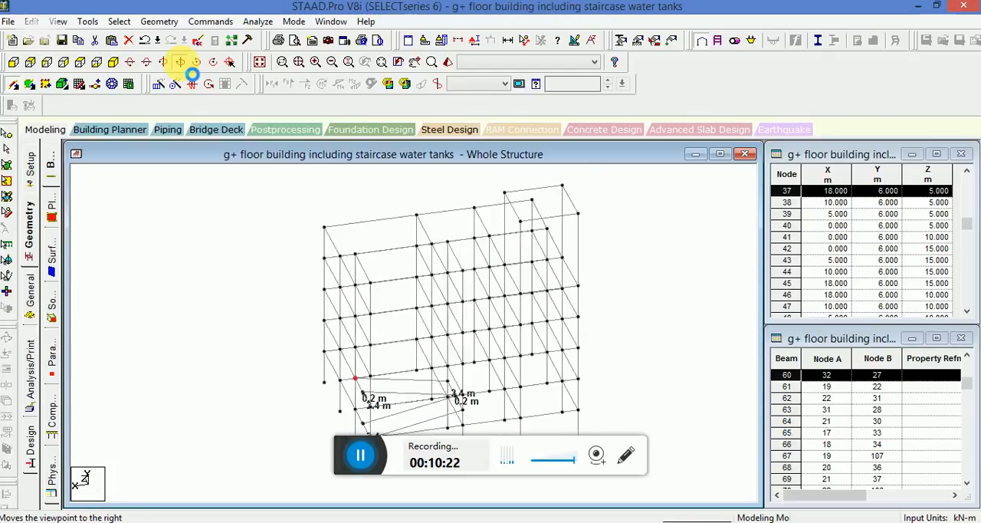
{"action": "left_click", "coordinate": [180, 61]}
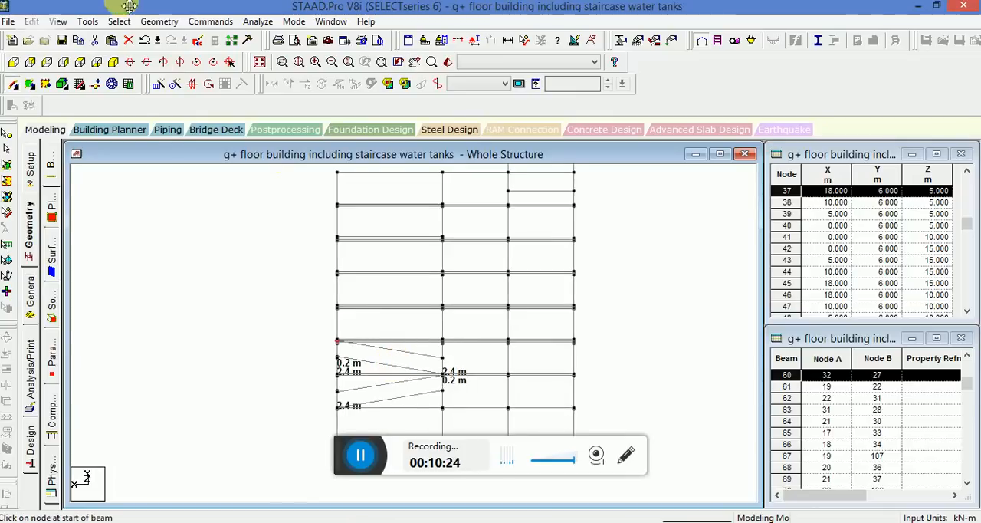
{"action": "left_click", "coordinate": [180, 61]}
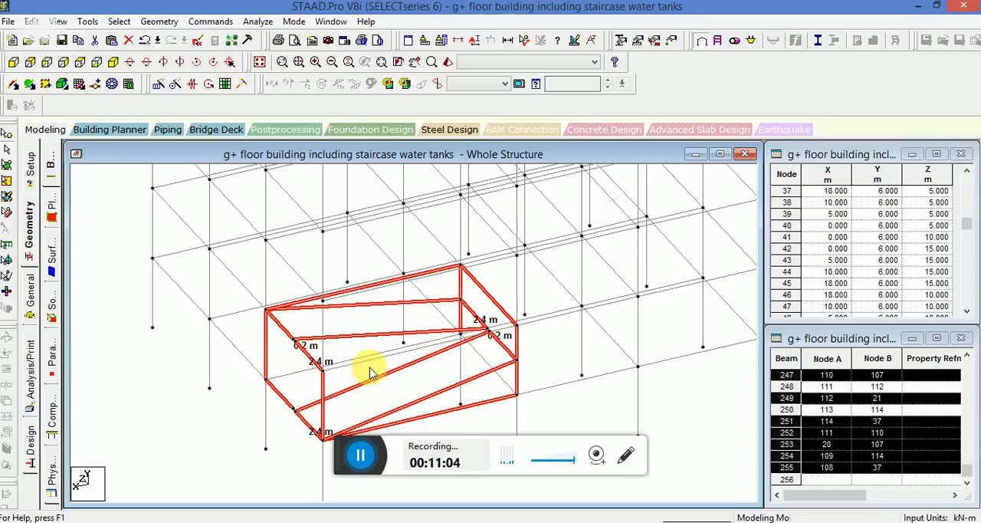
{"action": "right_click", "coordinate": [371, 368]}
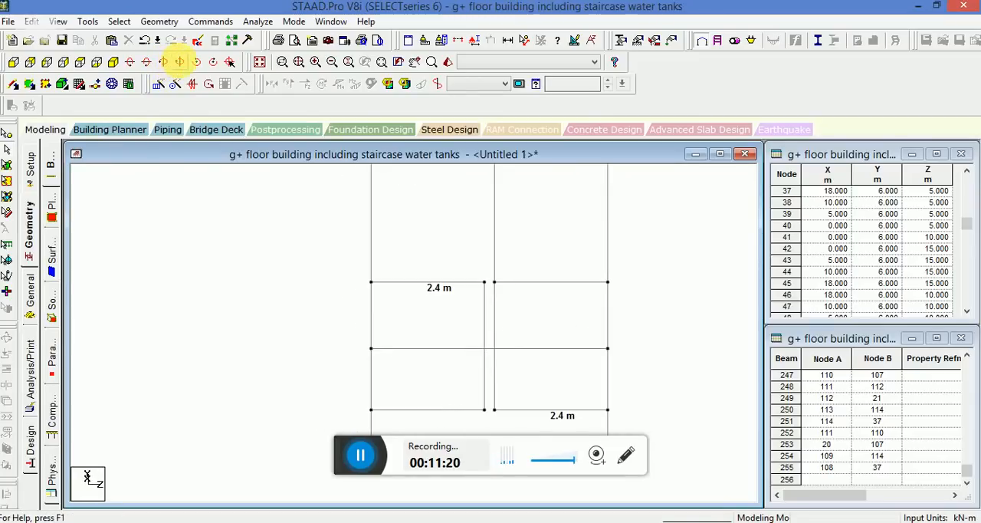
{"action": "left_click", "coordinate": [178, 61]}
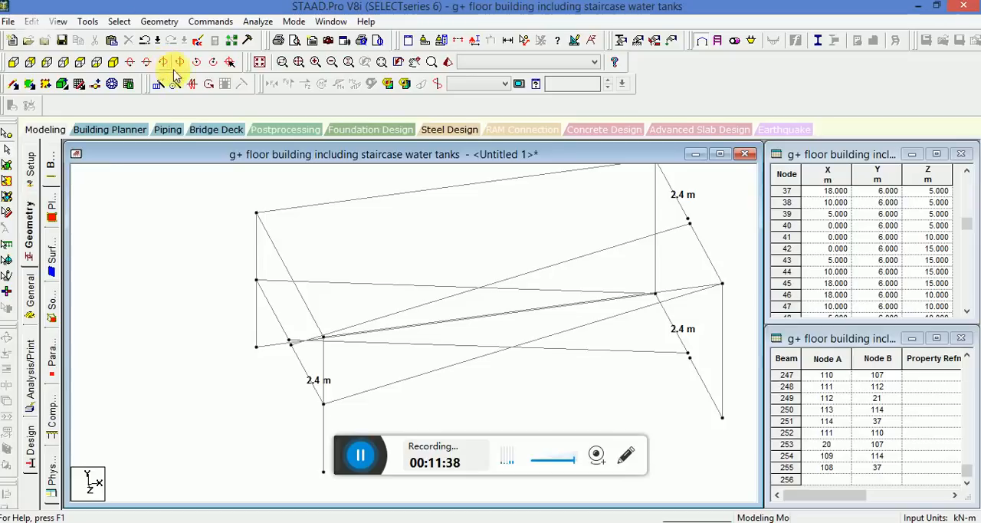
{"action": "left_click", "coordinate": [164, 62]}
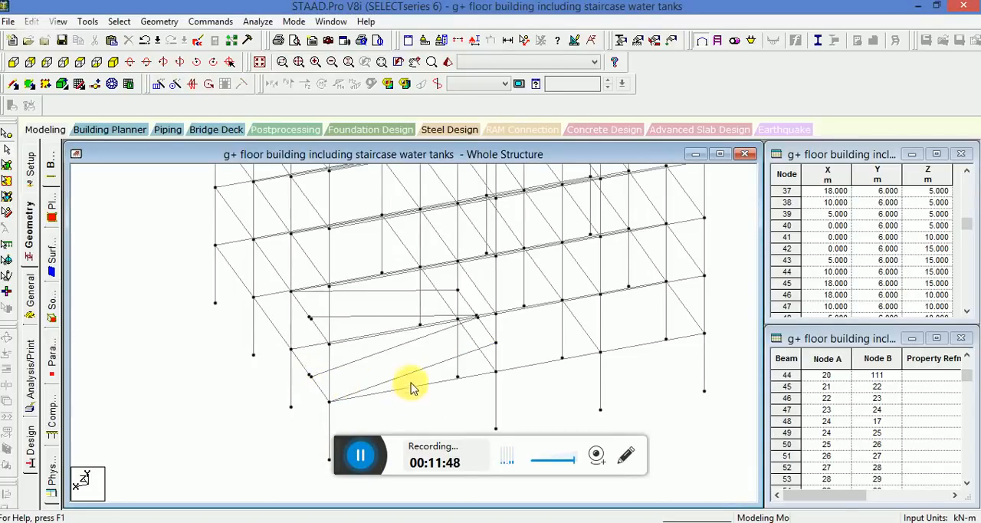
Show the front view and open Translational Repeat for the two flight beams.
{"action": "left_click", "coordinate": [390, 384]}
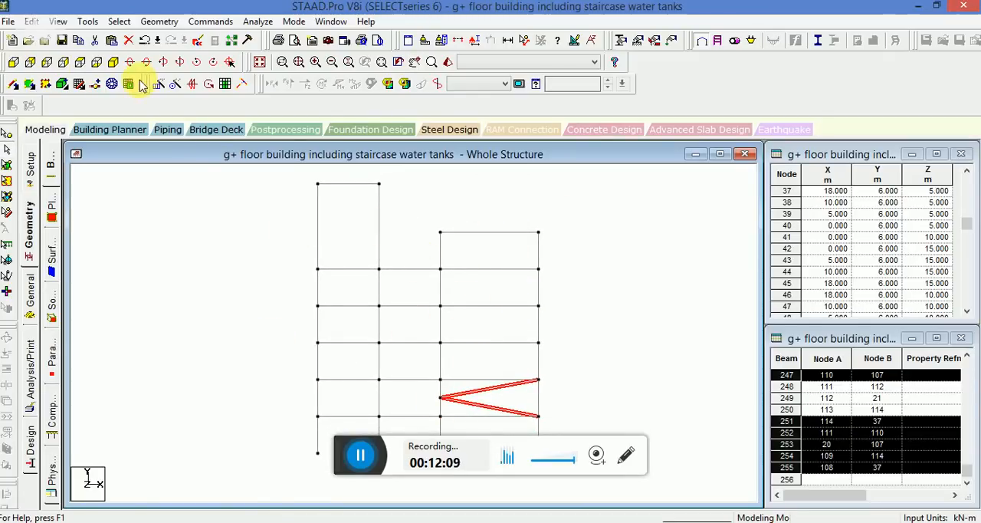
{"action": "left_click", "coordinate": [141, 83]}
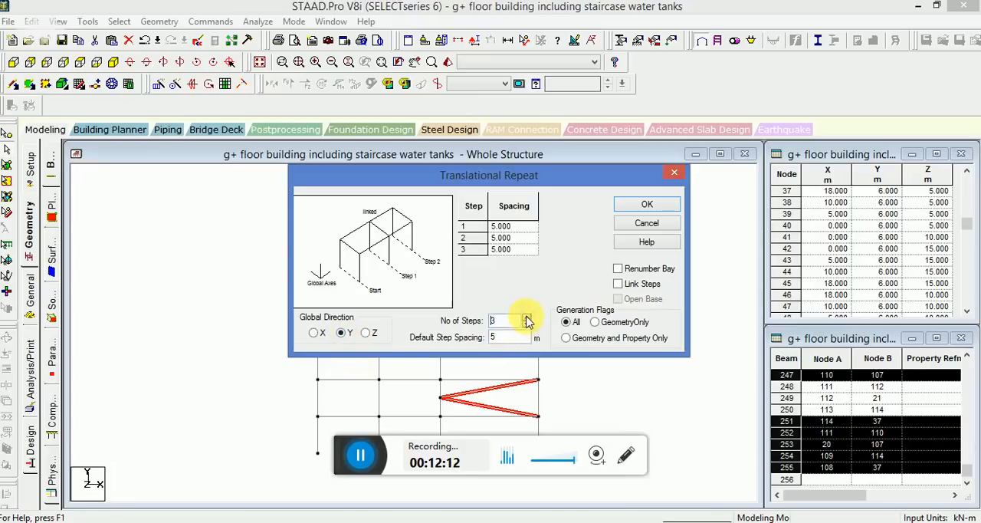
Repeat the stair flights 4 times in Y at 3 m spacing, reaching 294 beams.
{"action": "left_click", "coordinate": [527, 318]}
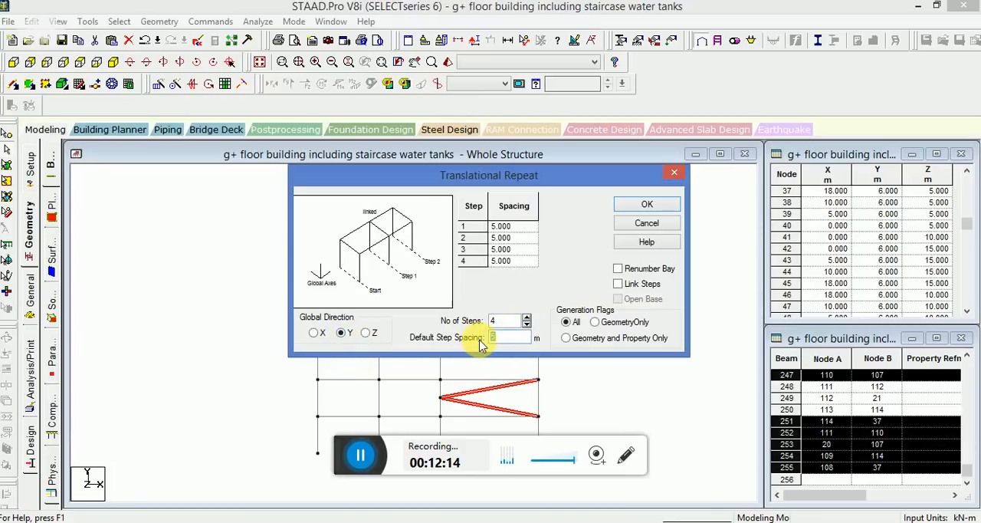
{"action": "type", "text": "3"}
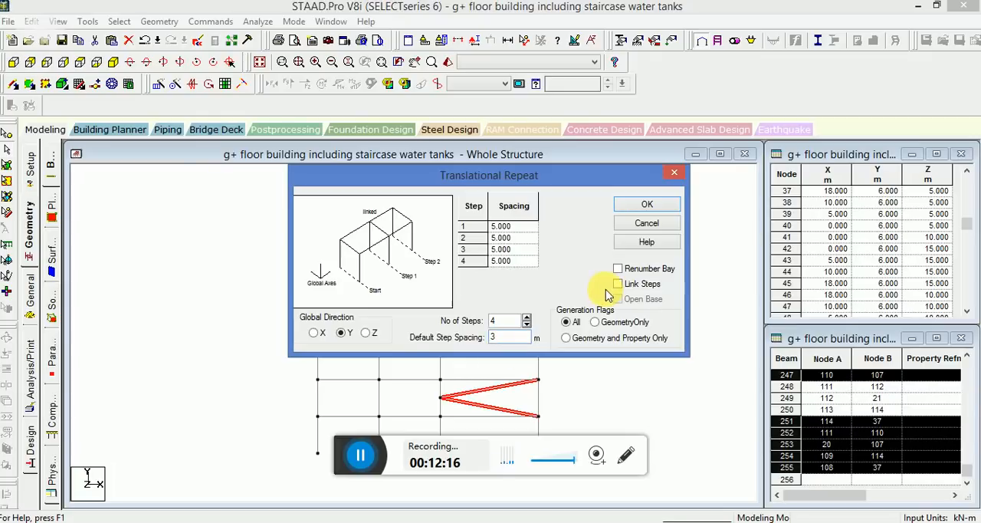
{"action": "left_click", "coordinate": [646, 203]}
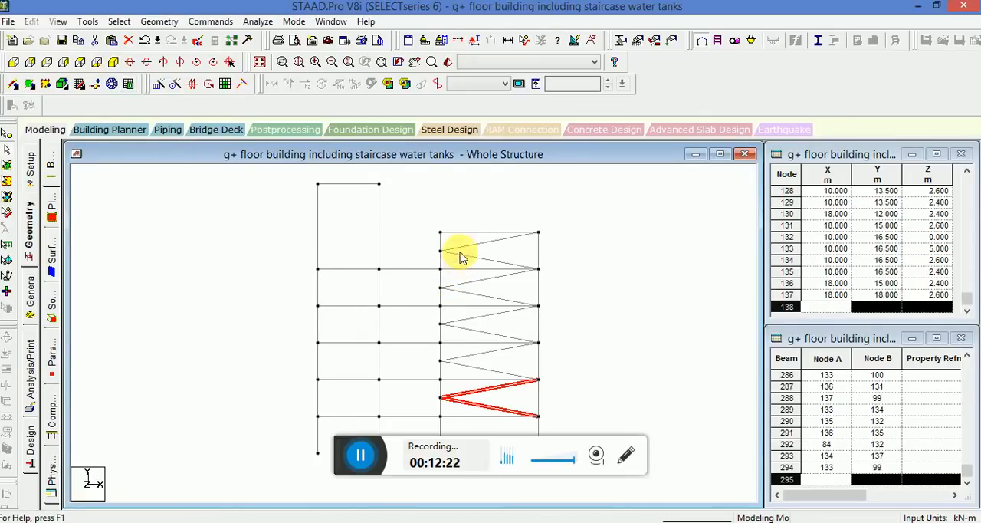
Select the topmost repeated flight beams at the staircase top level.
{"action": "left_click", "coordinate": [475, 249]}
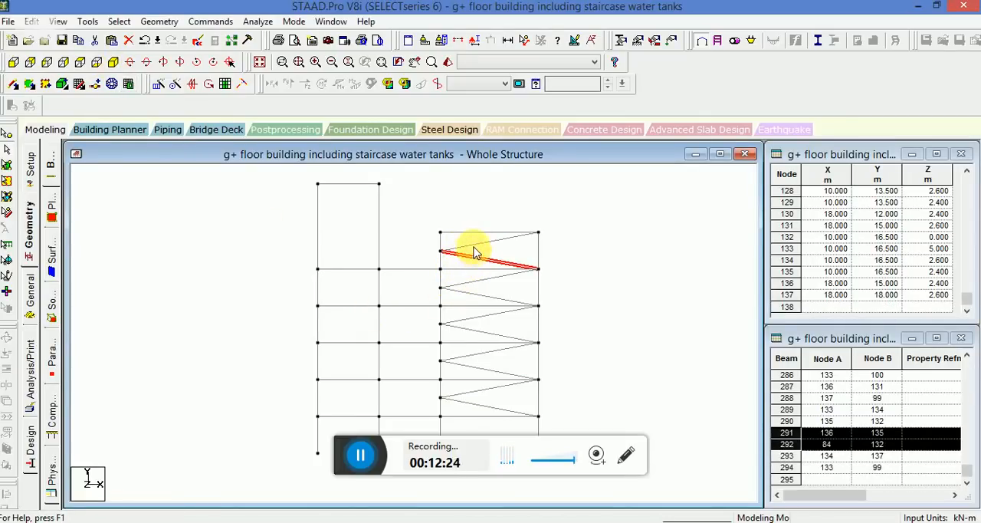
{"action": "left_click", "coordinate": [490, 246]}
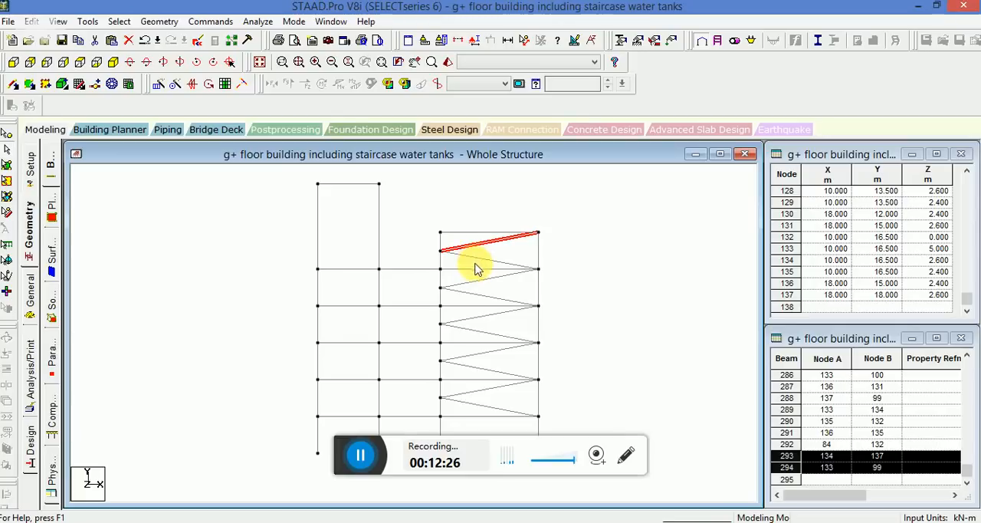